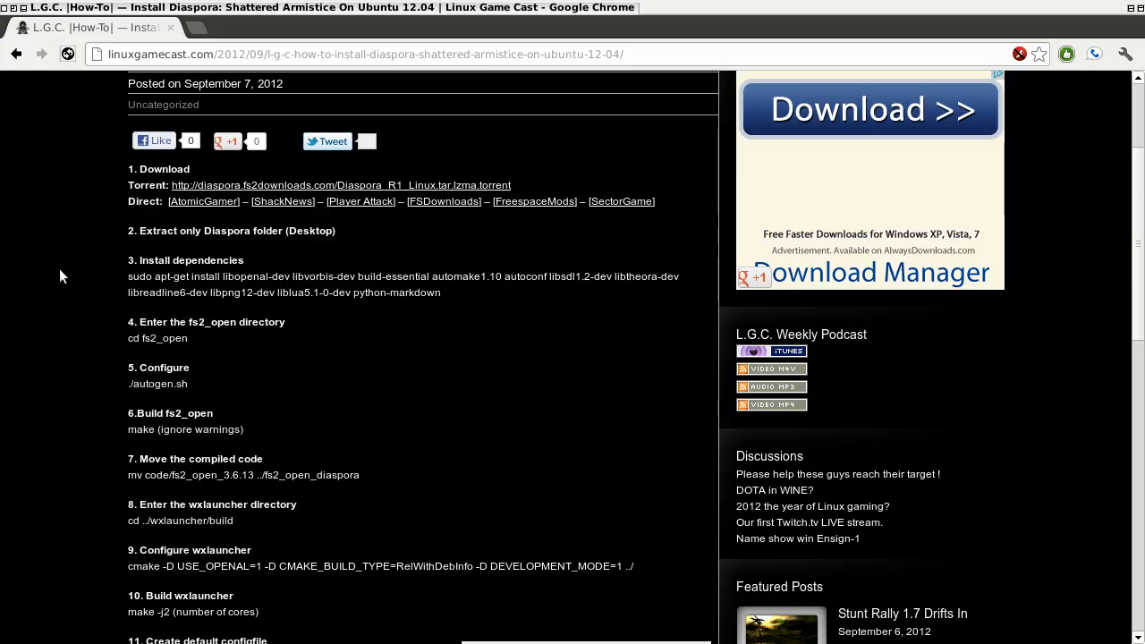
Scroll through the Linux Game Cast guide for installing Diaspora on Ubuntu.
{"action": "scroll", "scroll_direction": "down", "scroll_amount": 3}
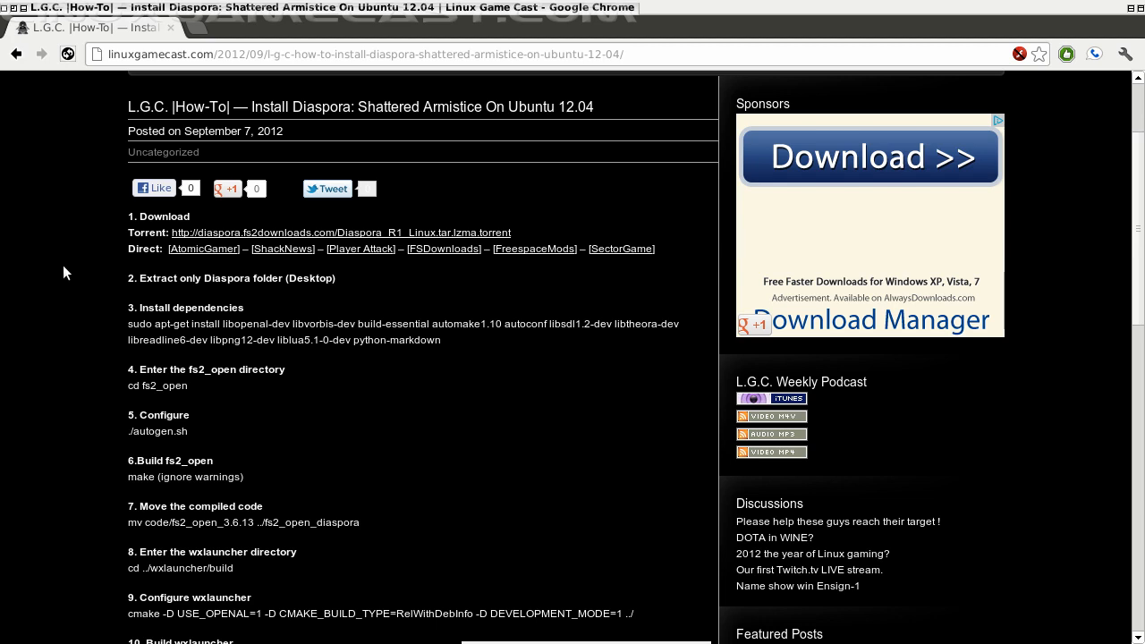
{"action": "mouse_move", "coordinate": [80, 273]}
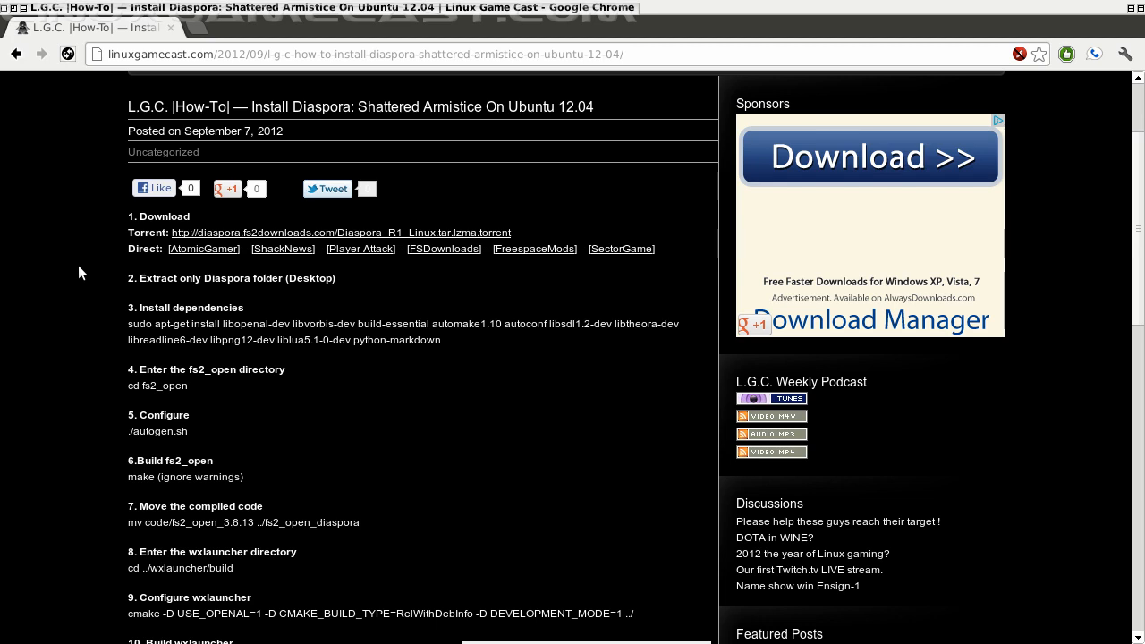
{"action": "mouse_move", "coordinate": [25, 17]}
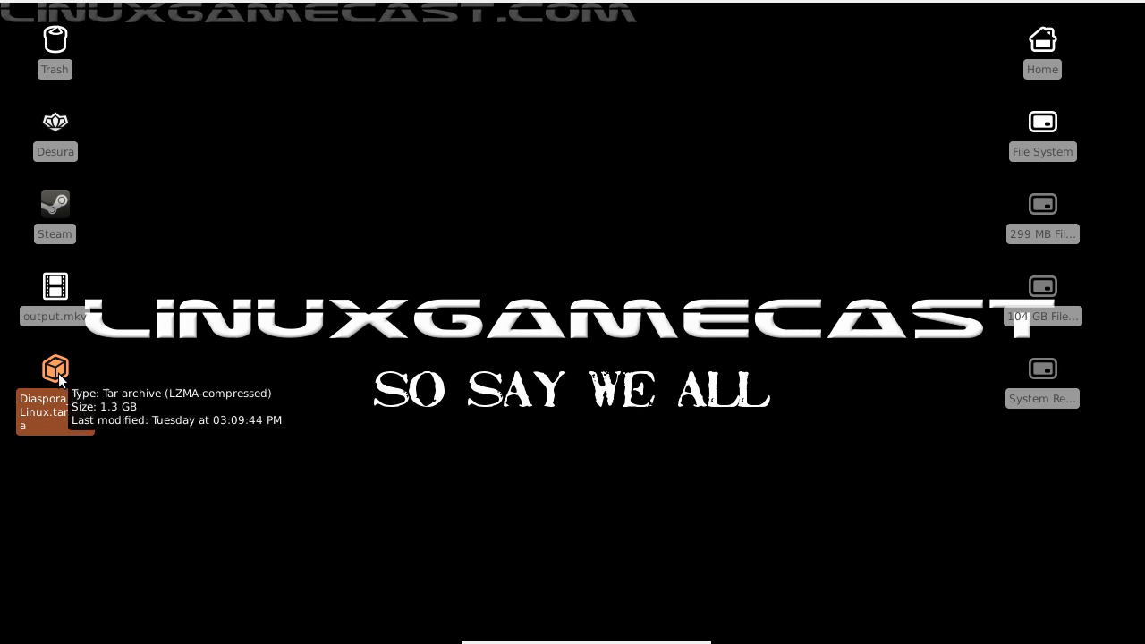
Extract the Diaspora folder inside Diaspora_R1_Linux from the .tar.lzma archive to the Desktop.
{"action": "double_click", "coordinate": [54, 368]}
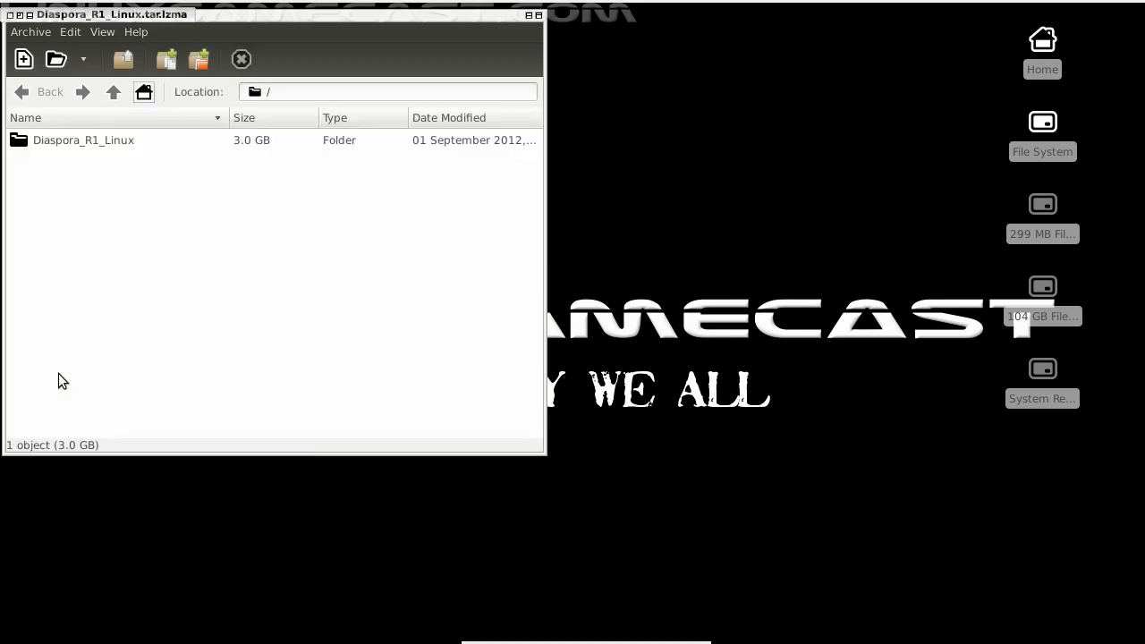
{"action": "mouse_move", "coordinate": [87, 161]}
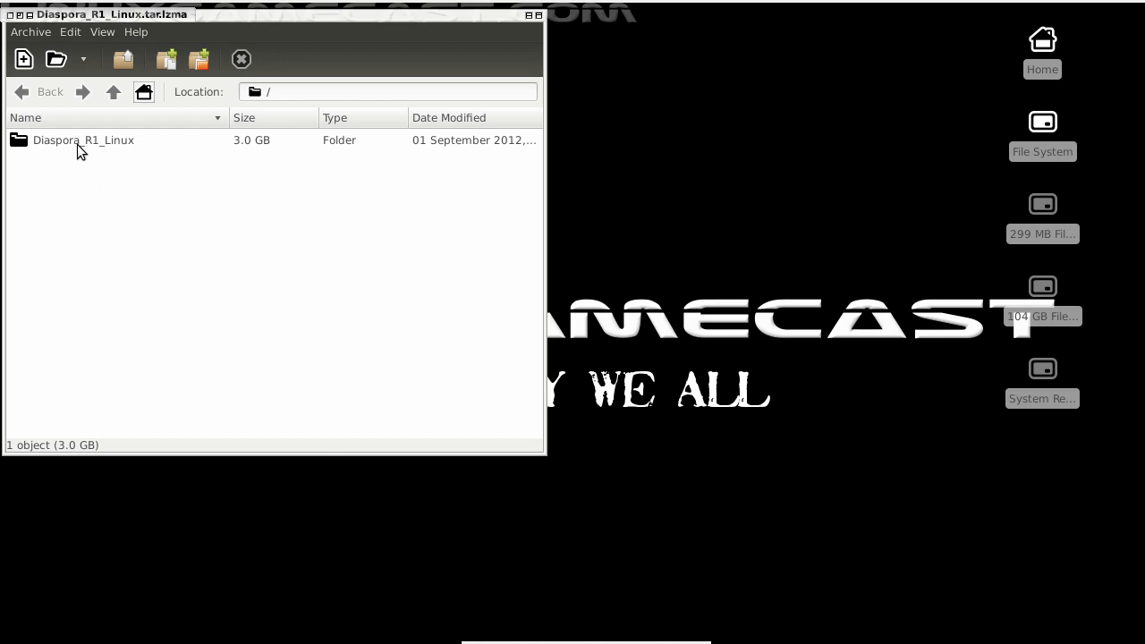
{"action": "double_click", "coordinate": [83, 139]}
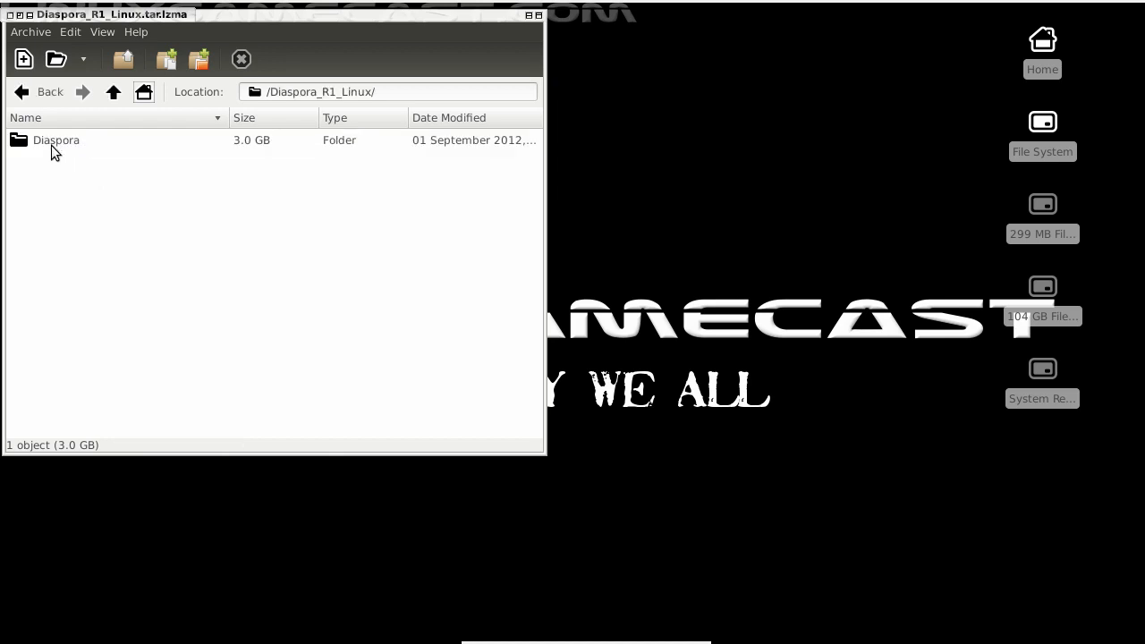
{"action": "left_click", "coordinate": [56, 140]}
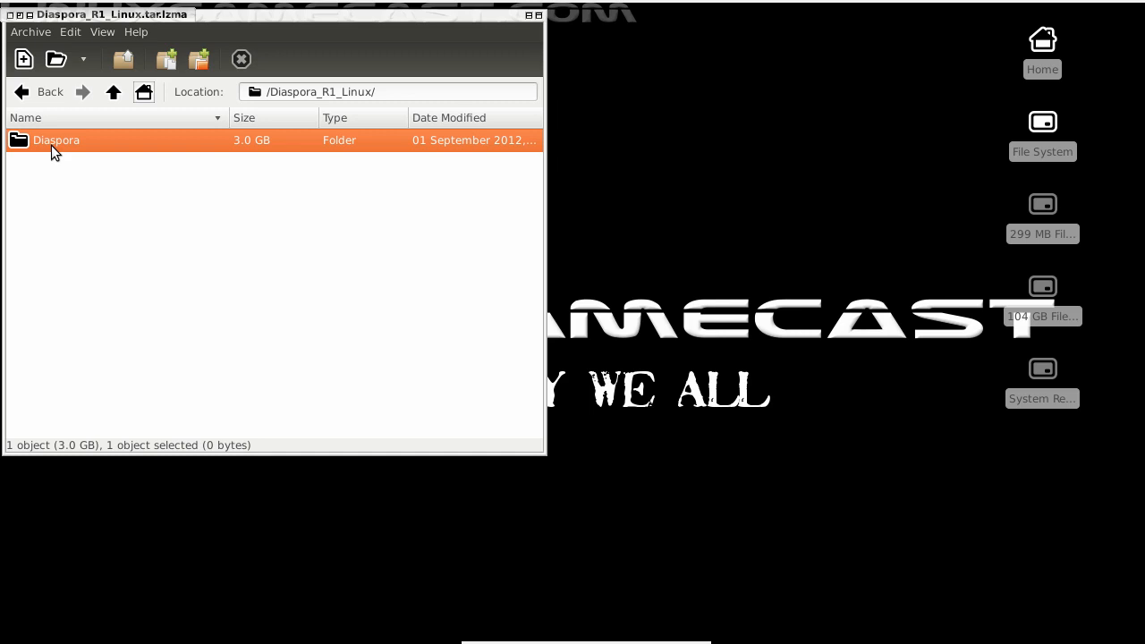
{"action": "left_click", "coordinate": [127, 58]}
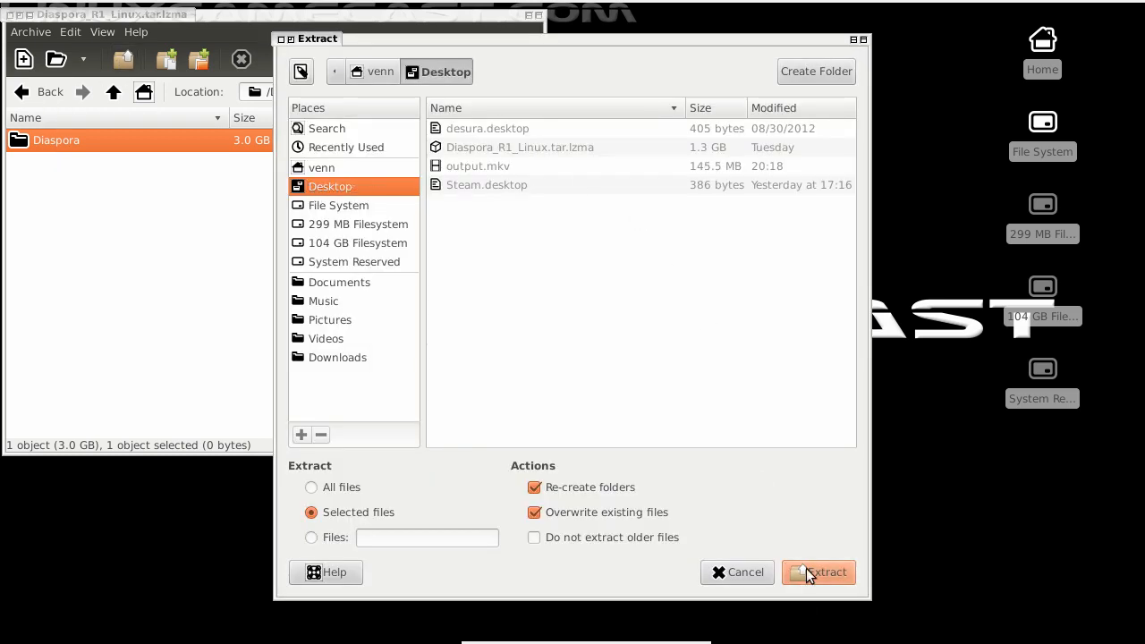
{"action": "left_click", "coordinate": [818, 571]}
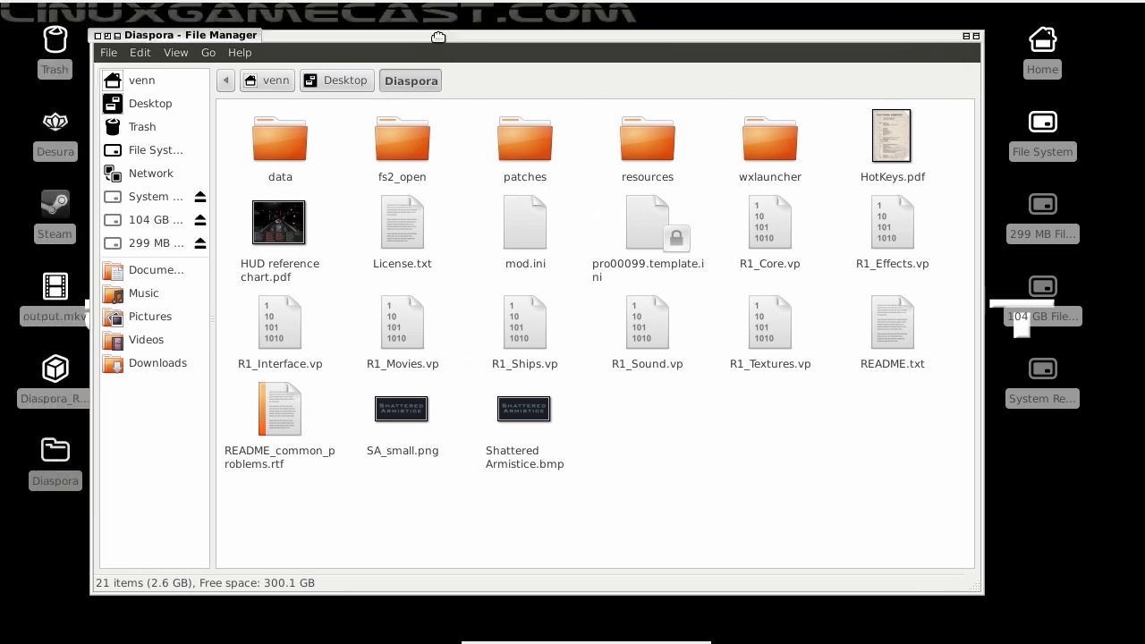
Open the fs2_open folder inside the extracted Diaspora folder.
{"action": "double_click", "coordinate": [402, 138]}
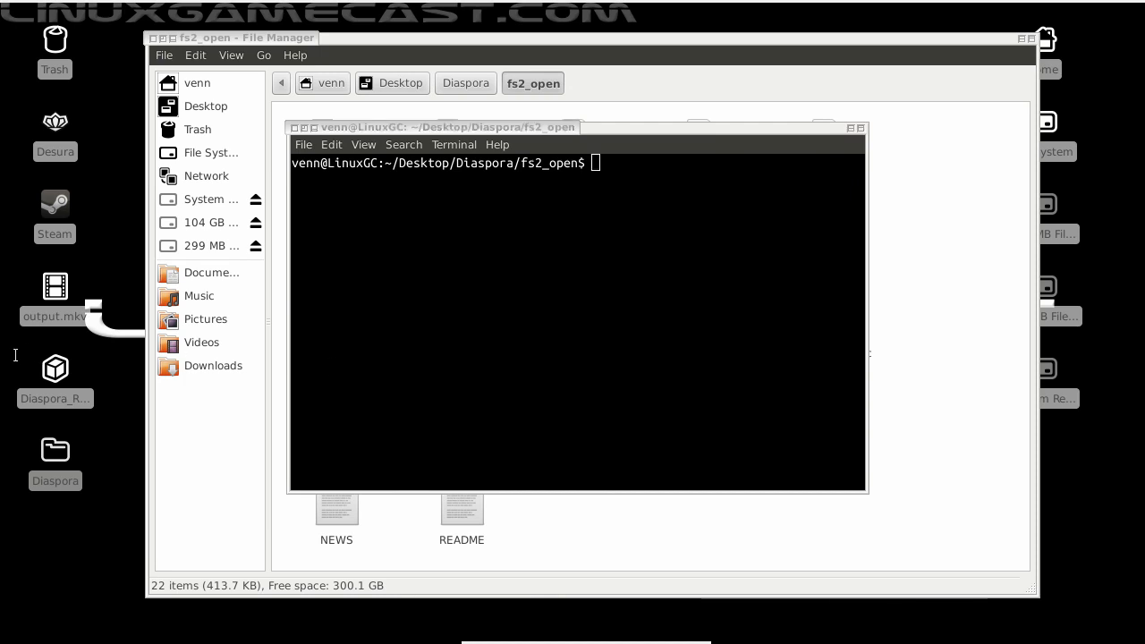
{"action": "mouse_move", "coordinate": [49, 442]}
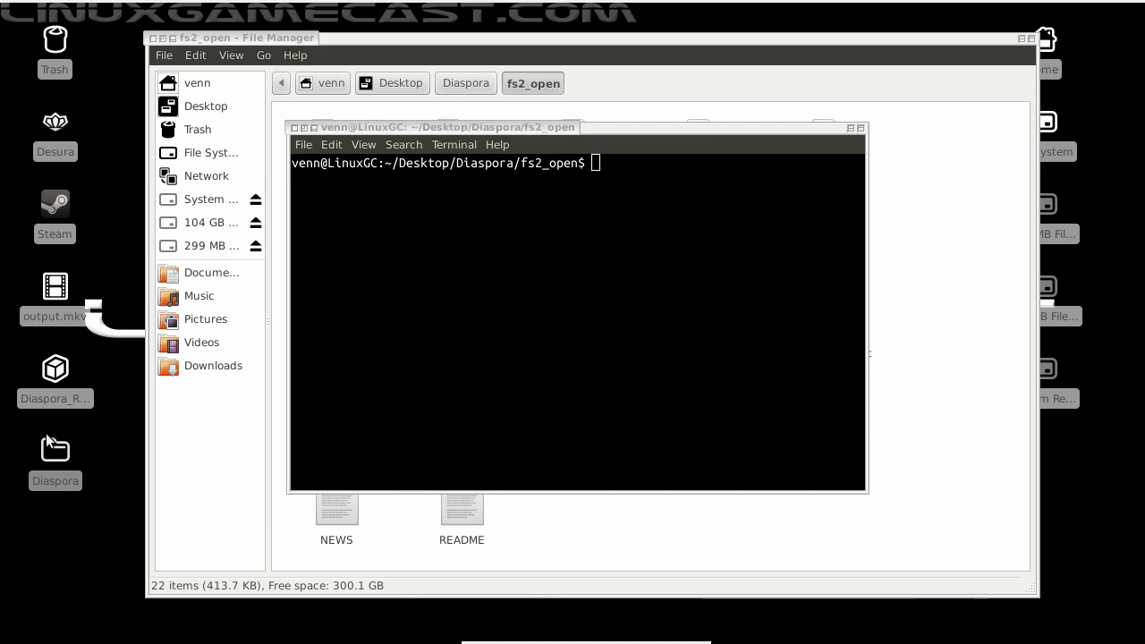
Run sudo apt-get install for libopenal-dev, libvorbis-dev, build-essential and more, then clear.
{"action": "right_click", "coordinate": [542, 348]}
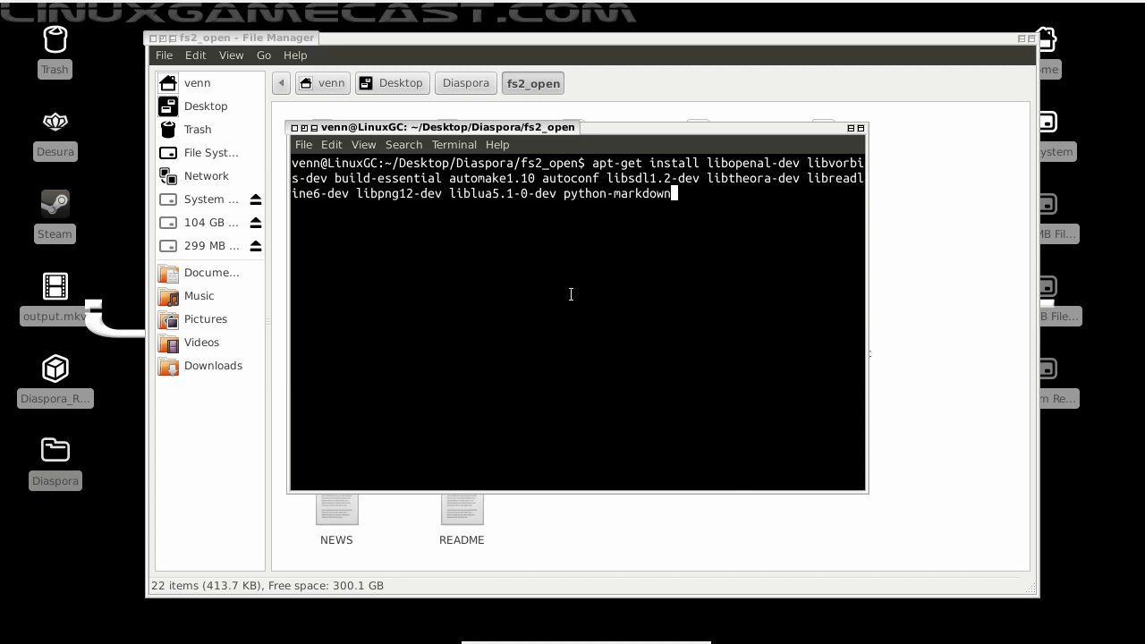
{"action": "mouse_move", "coordinate": [572, 268]}
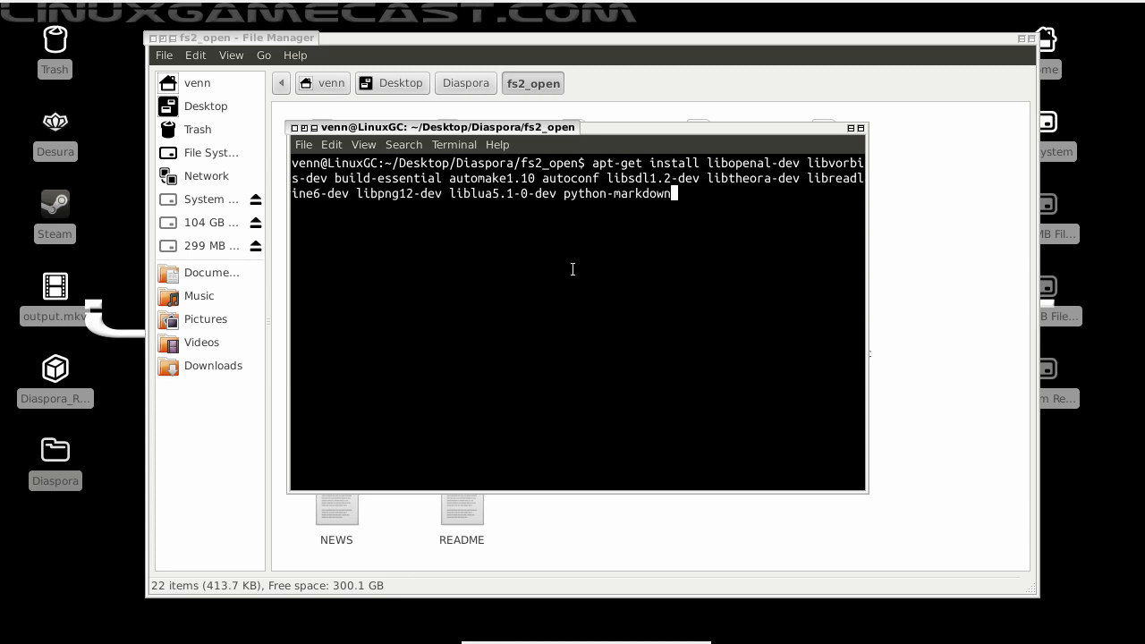
{"action": "type", "text": "make"}
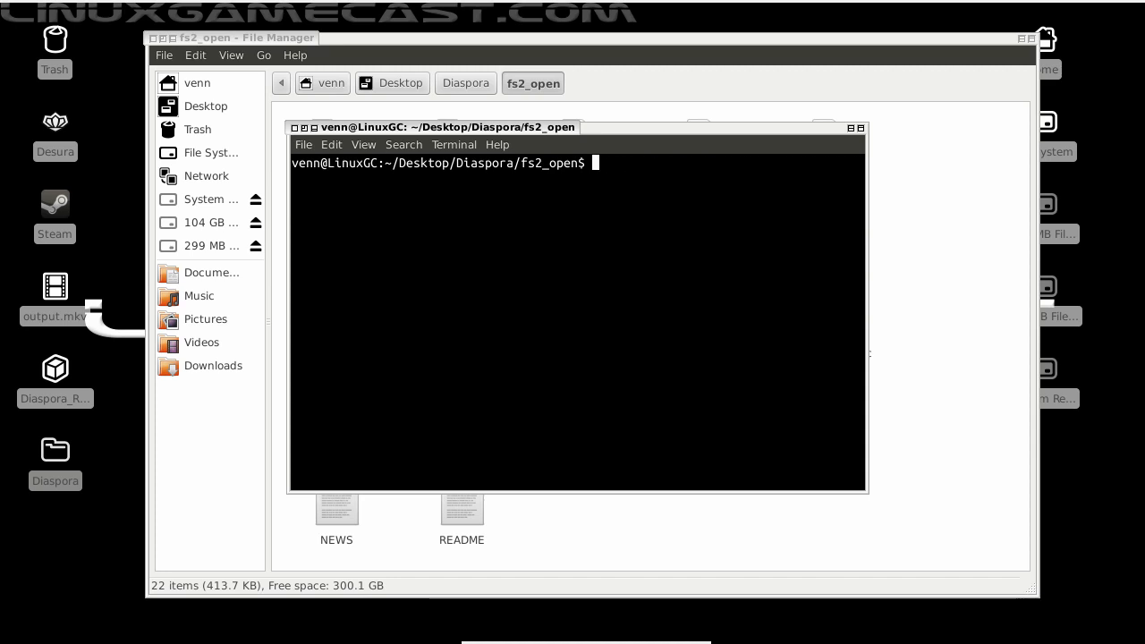
{"action": "type", "text": "sudo"}
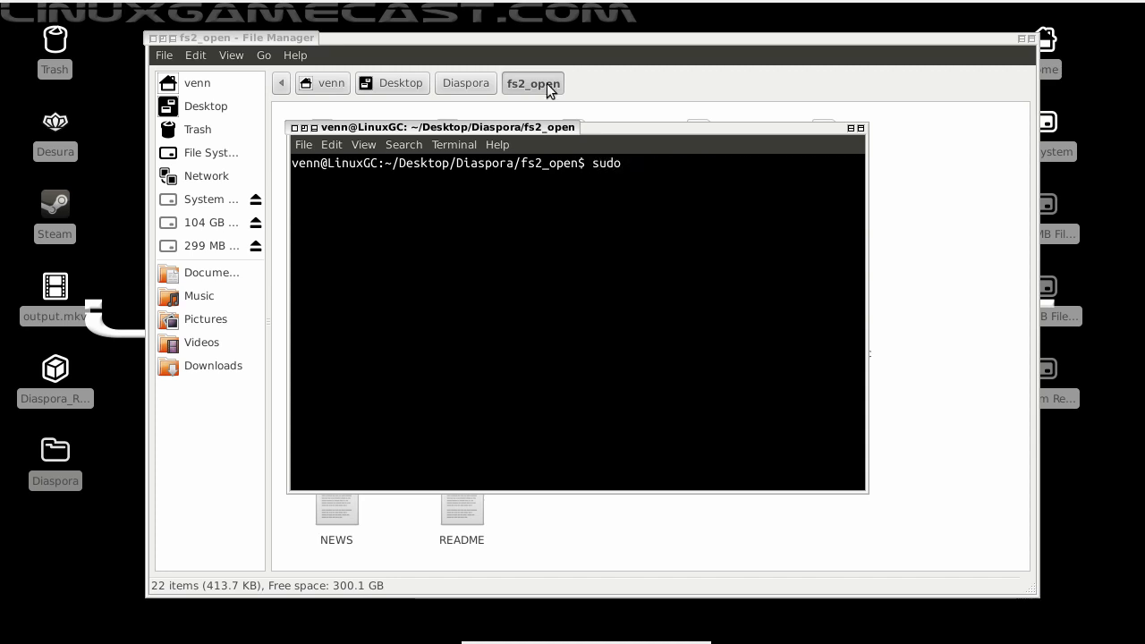
{"action": "type", "text": "apt-get install libopenal-dev libvorbis-dev build-essential automake1.10 autoconf libsdl1.2-dev libtheora-dev libreadline6-dev libpng12-dev liblua5.1-0-dev python-markdown"}
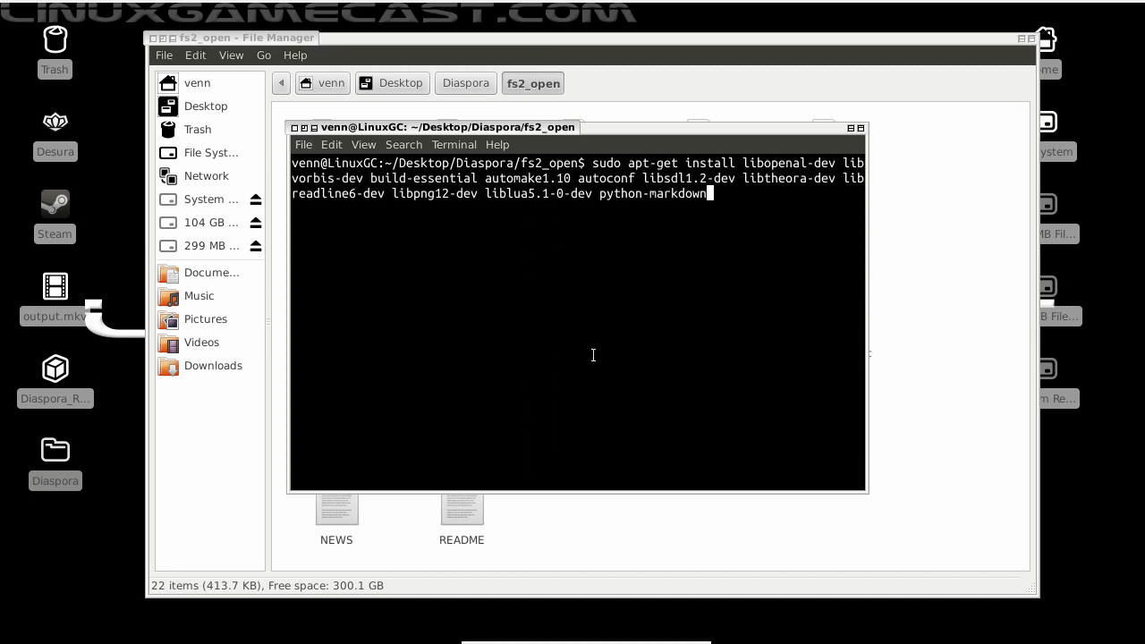
{"action": "key", "text": "Return"}
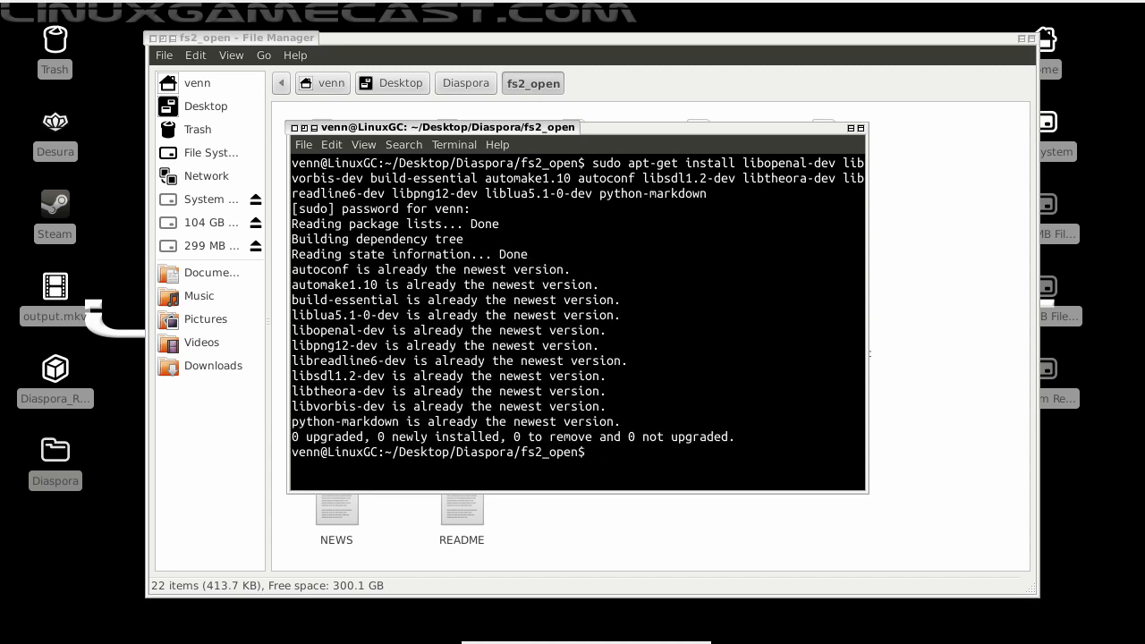
{"action": "type", "text": "clear"}
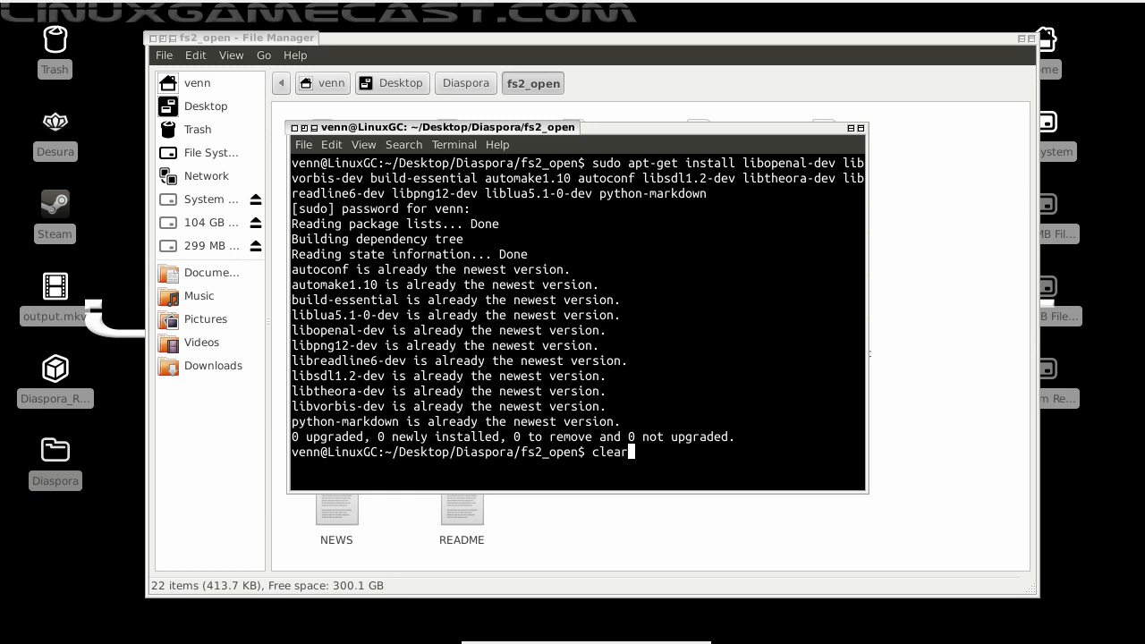
{"action": "key", "text": "Return"}
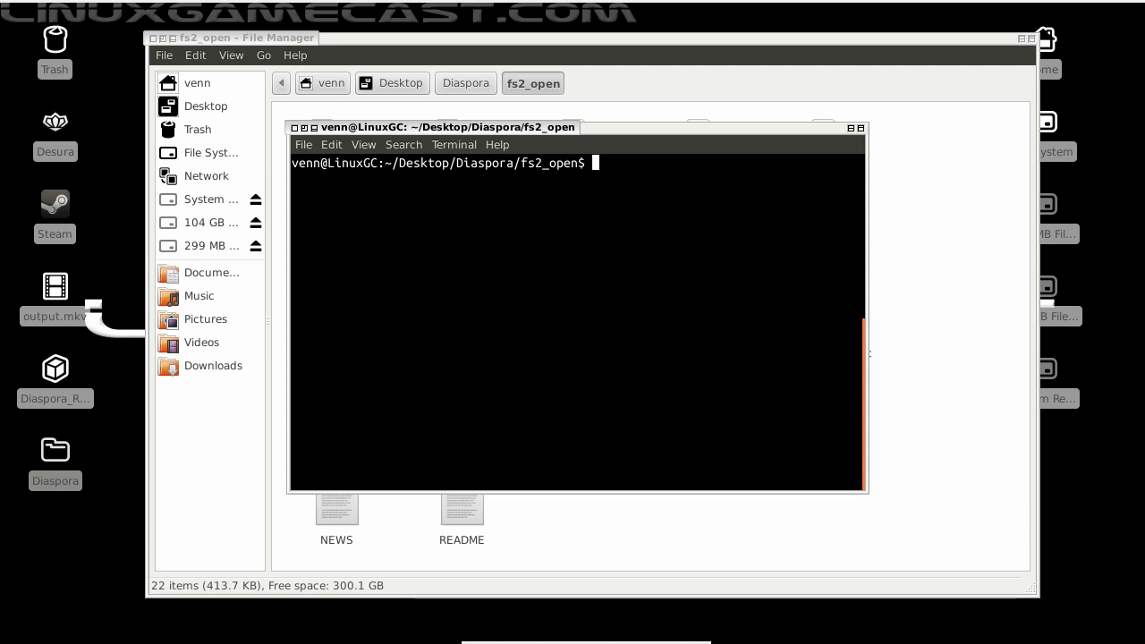
List fs2_open, run ./autogen.sh to configure the source, and start make.
{"action": "type", "text": "ls"}
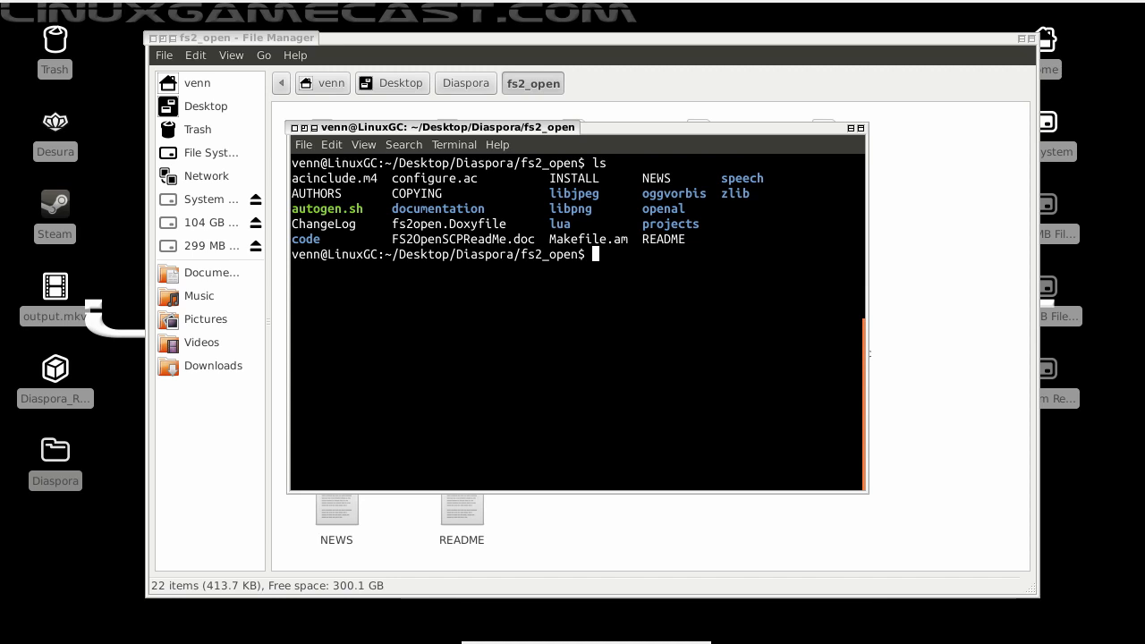
{"action": "type", "text": "./auto"}
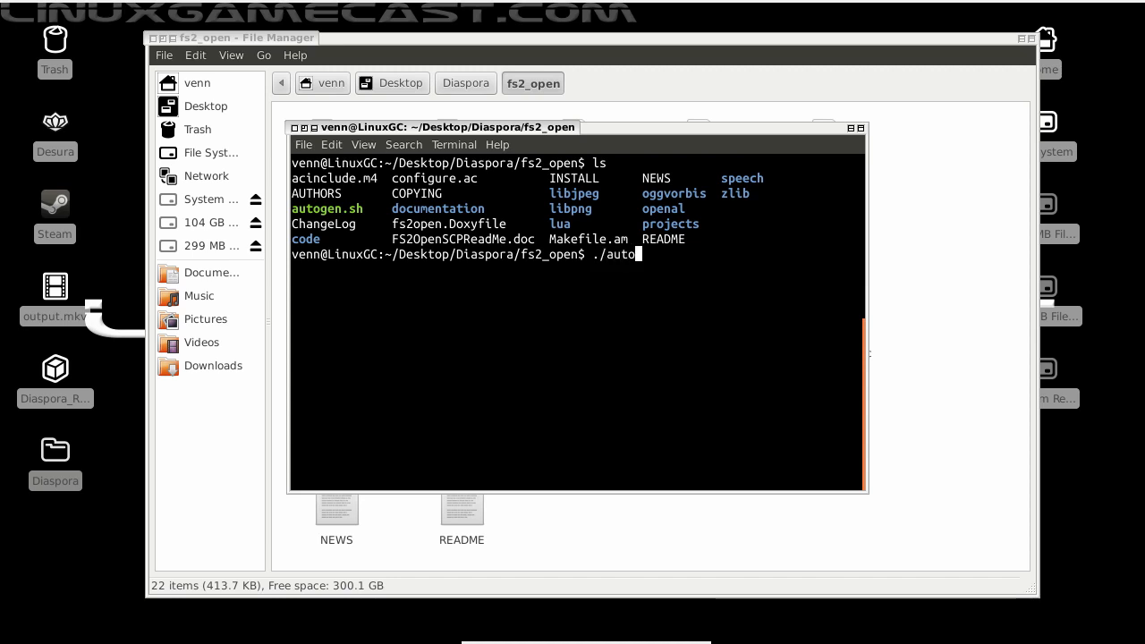
{"action": "type", "text": "gen.sh"}
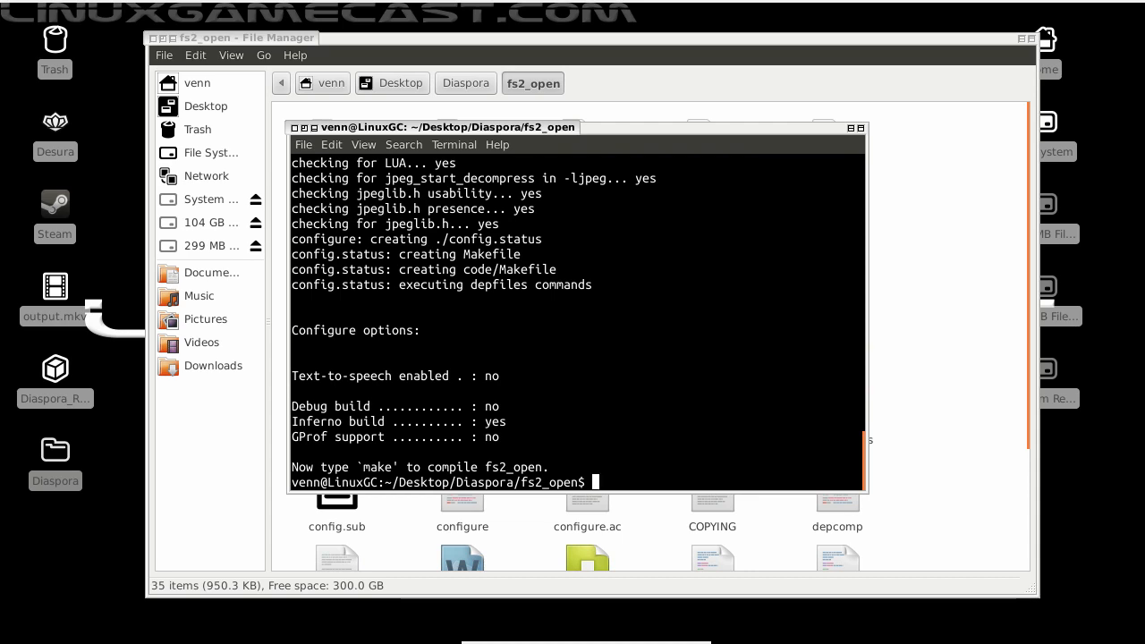
{"action": "type", "text": "make"}
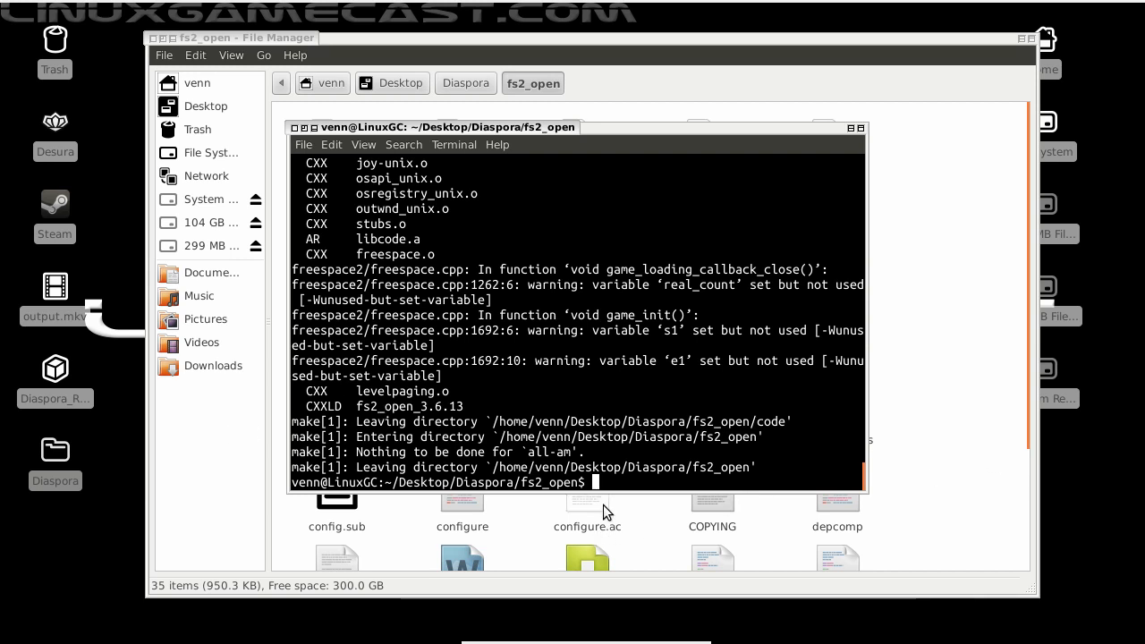
Move the compiled fs2_open_3.6.13 binary to ../fs2_open_diaspora.
{"action": "right_click", "coordinate": [606, 512]}
{"action": "type", "text": "mv code/fs2_open_3.6.13 ../fs2_open_diaspora"}
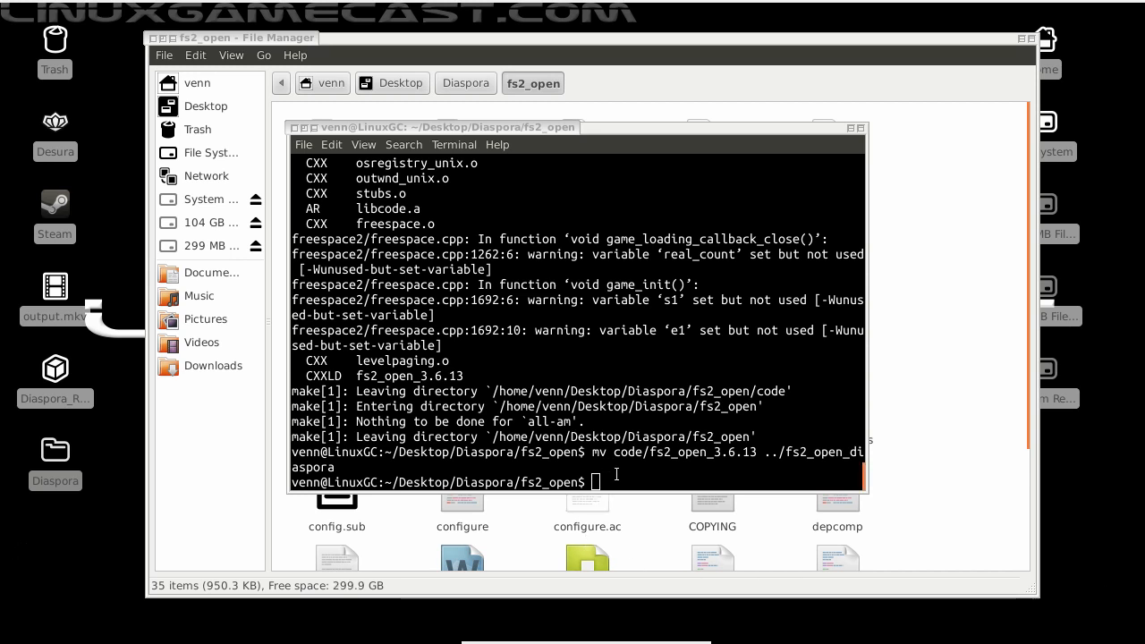
Enter ../wxlauncher/build and compile wxLauncher with make -j4.
{"action": "type", "text": "cd ../wxlauncher/build"}
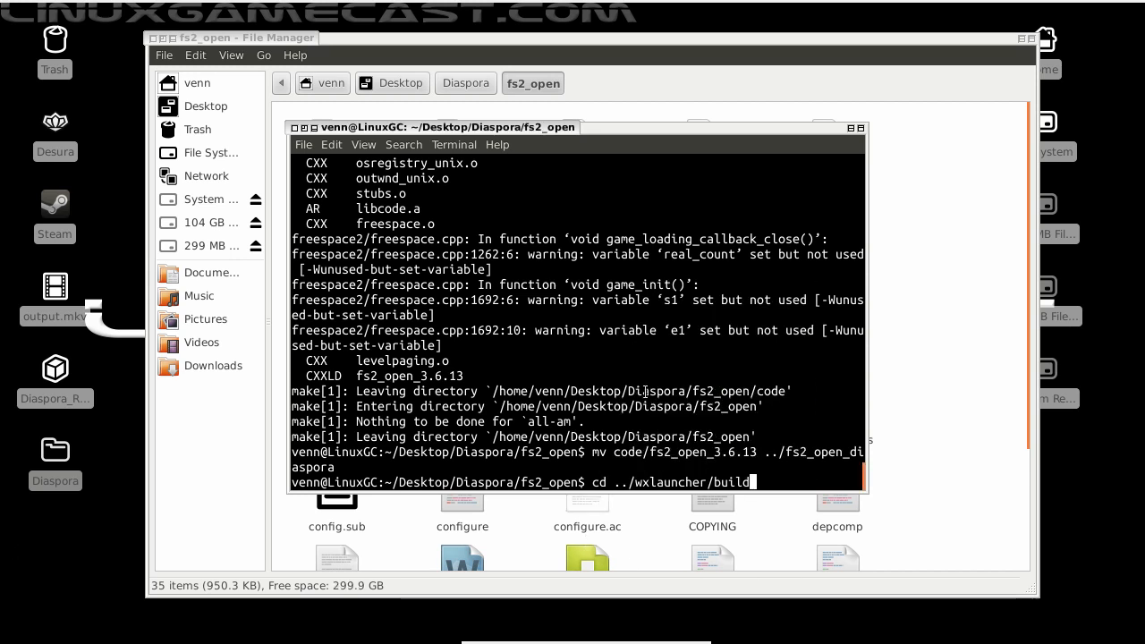
{"action": "key", "text": "Return"}
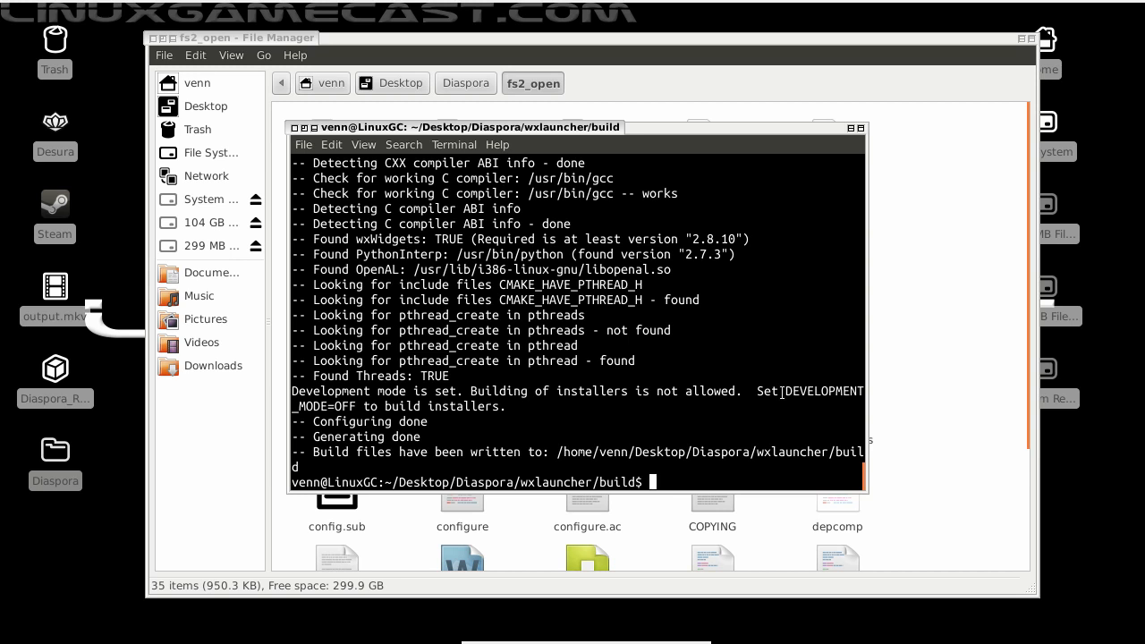
{"action": "type", "text": "make -"}
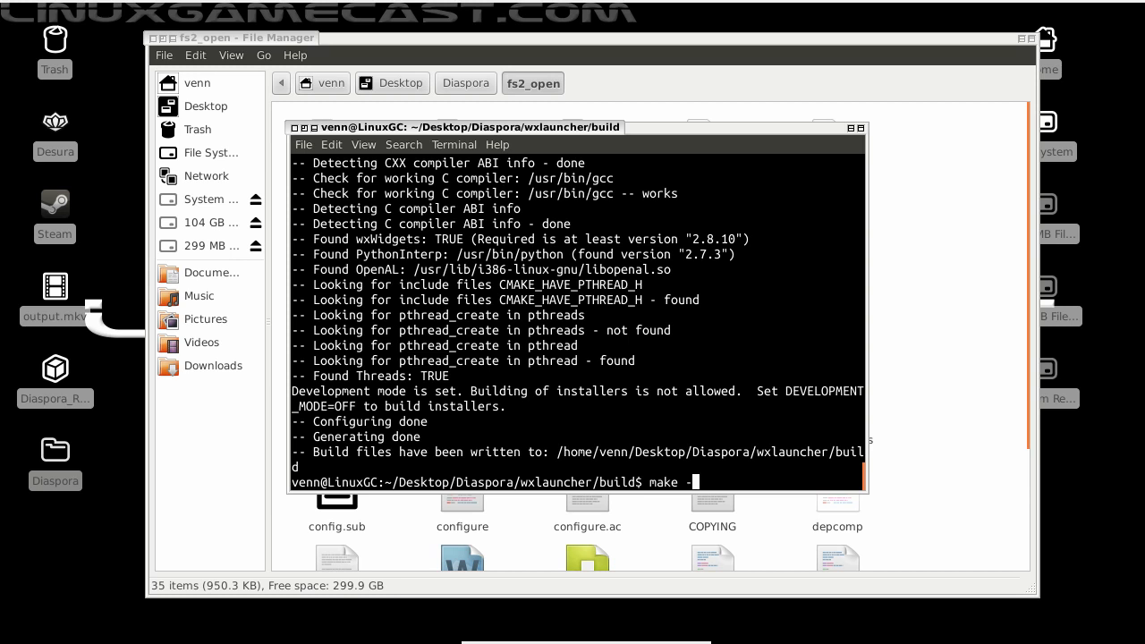
{"action": "type", "text": "j"}
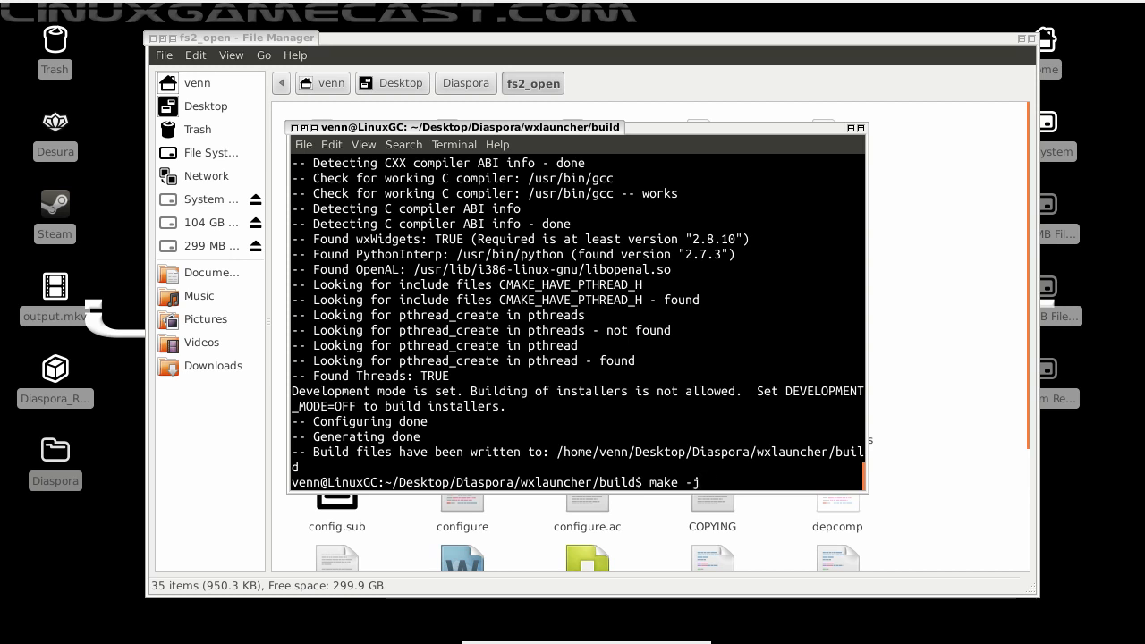
{"action": "type", "text": "4"}
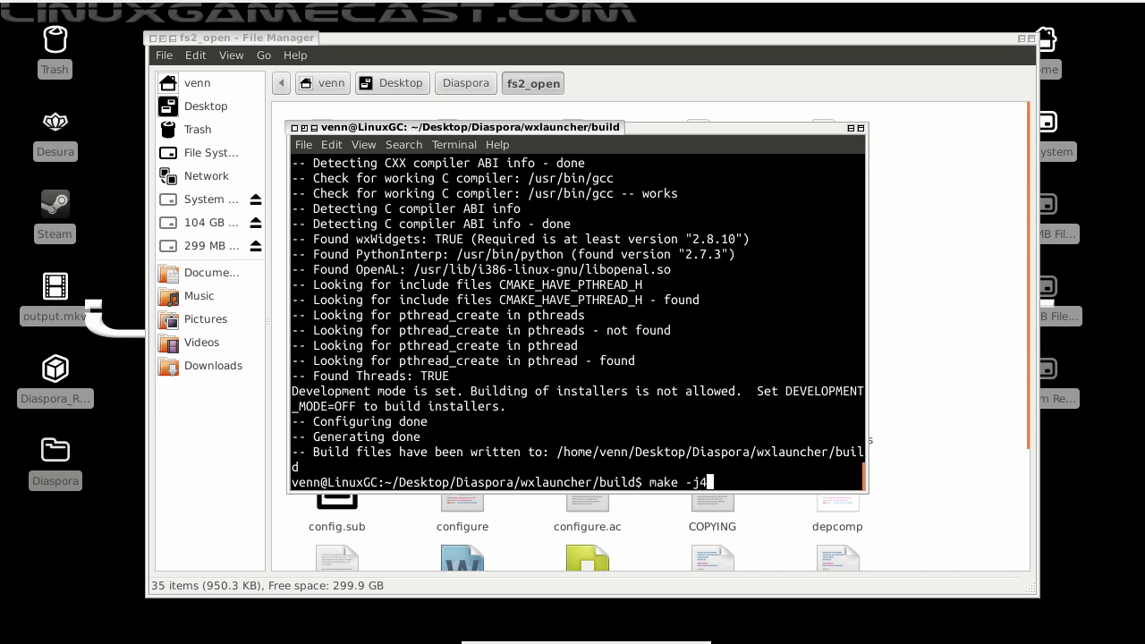
{"action": "key", "text": "Return"}
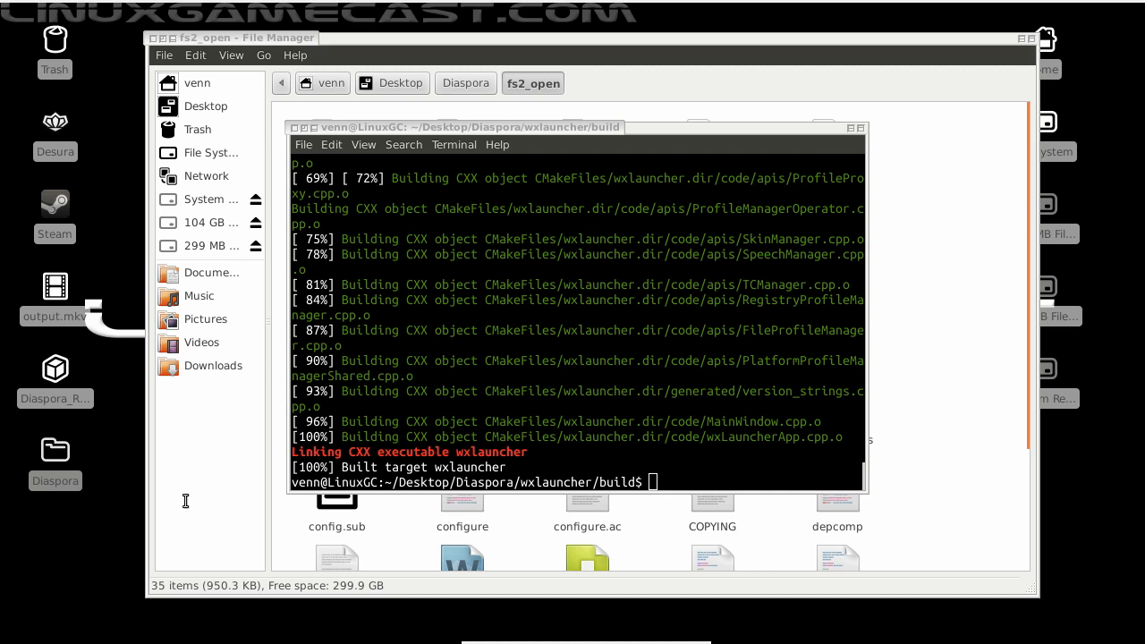
{"action": "mouse_move", "coordinate": [90, 467]}
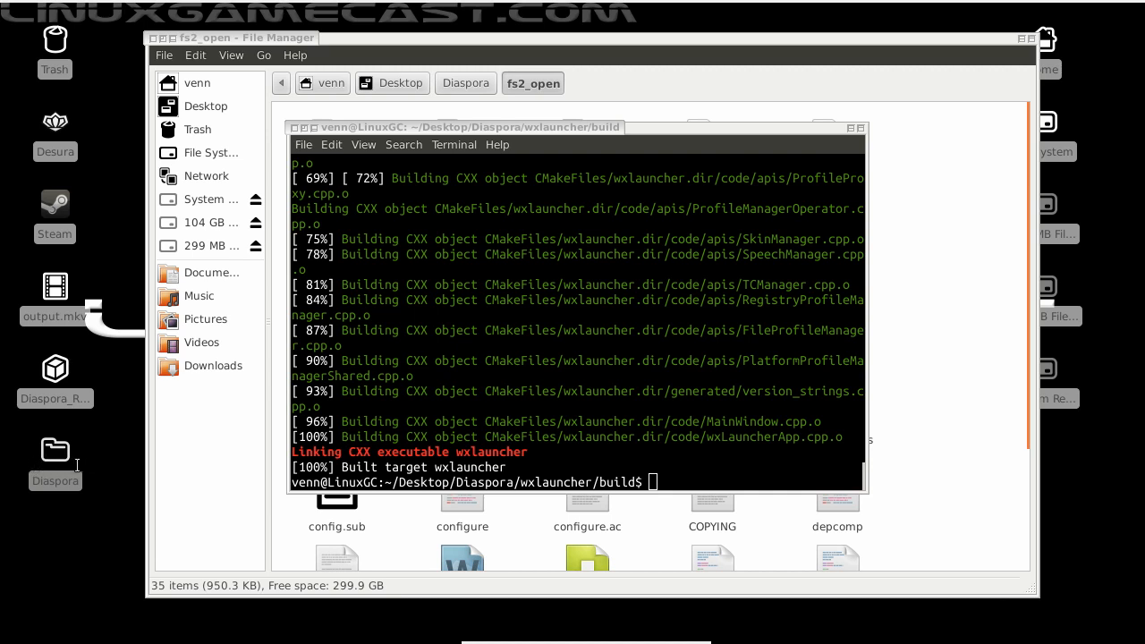
{"action": "mouse_move", "coordinate": [726, 466]}
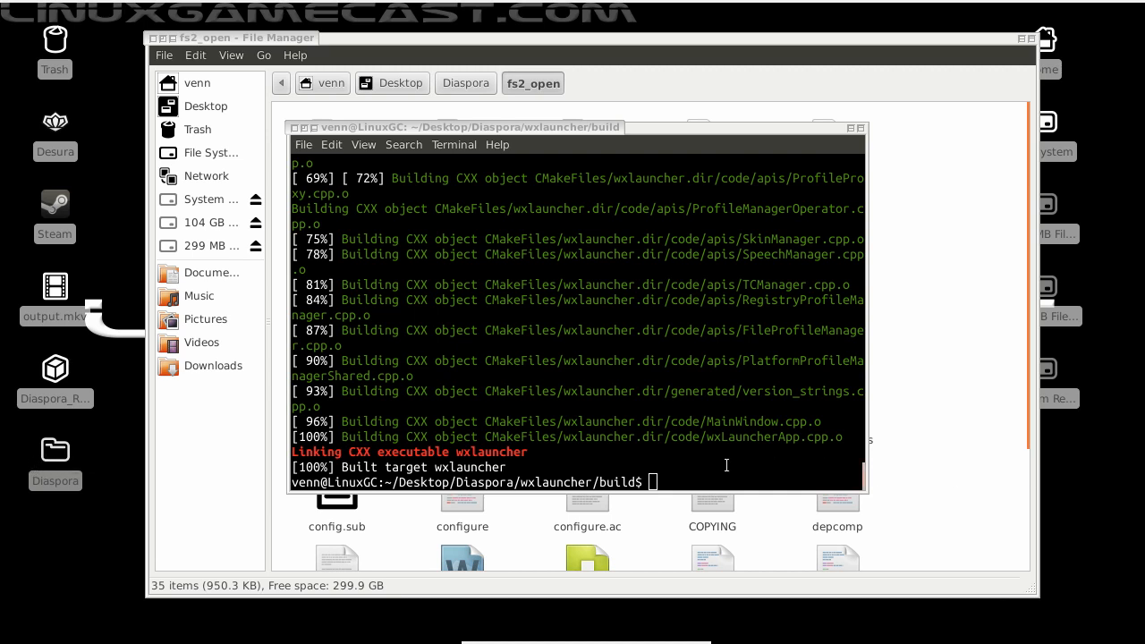
Return to the Diaspora folder, copy pro00099.template.ini to pro00099.ini, and list files.
{"action": "type", "text": "cd ../.."}
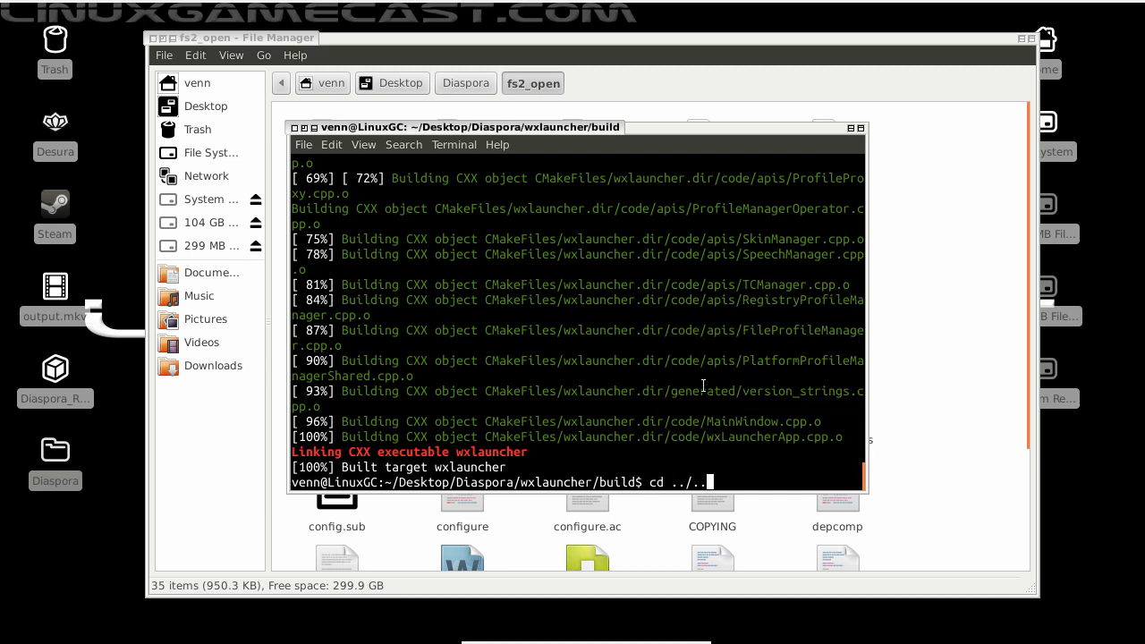
{"action": "key", "text": "Return"}
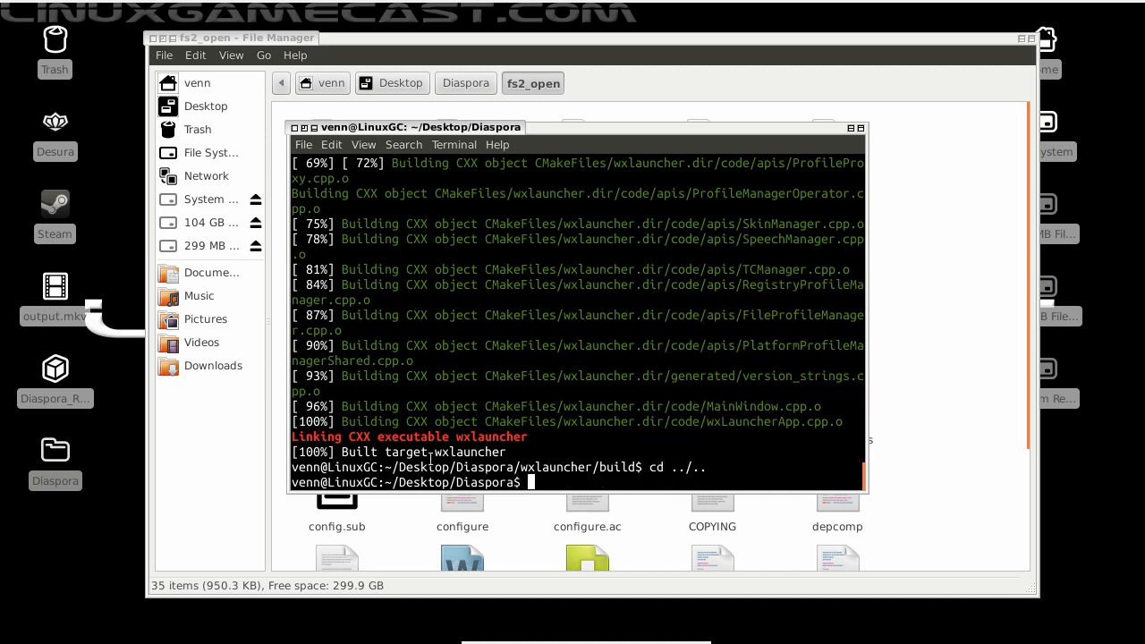
{"action": "mouse_move", "coordinate": [157, 519]}
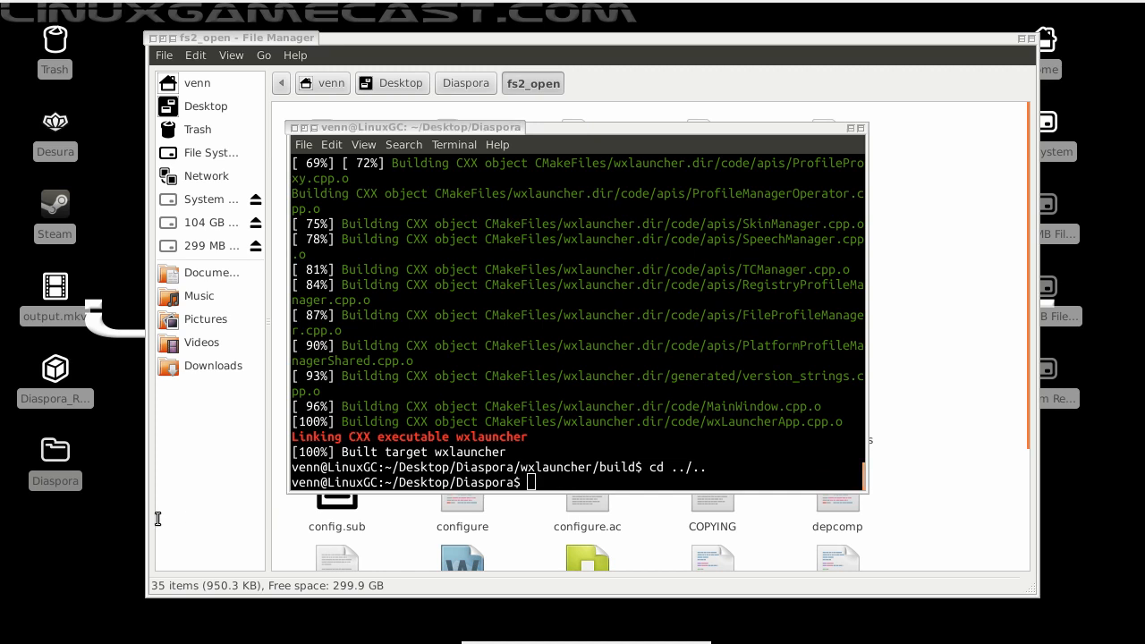
{"action": "mouse_move", "coordinate": [26, 524]}
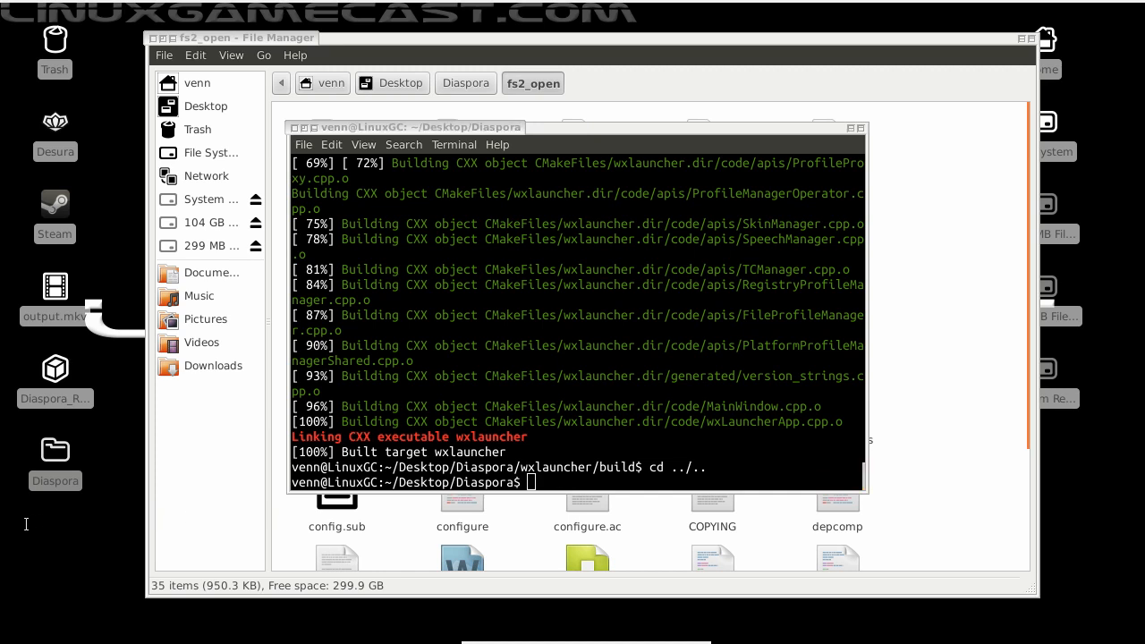
{"action": "mouse_move", "coordinate": [694, 489]}
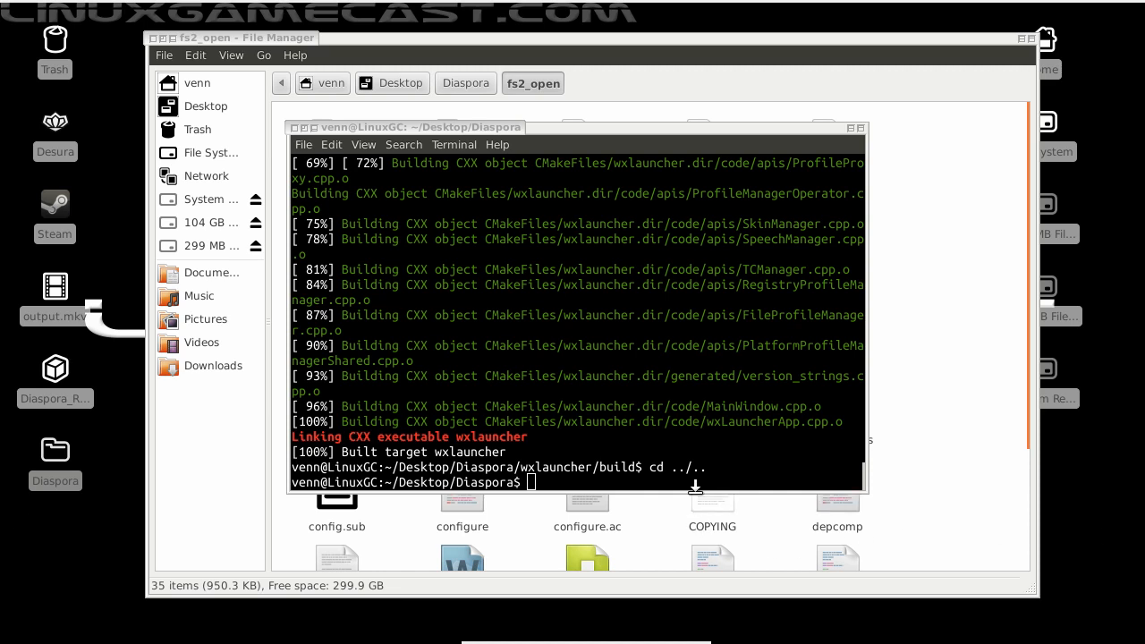
{"action": "type", "text": "cp pro00099.template.ini pro00099.ini"}
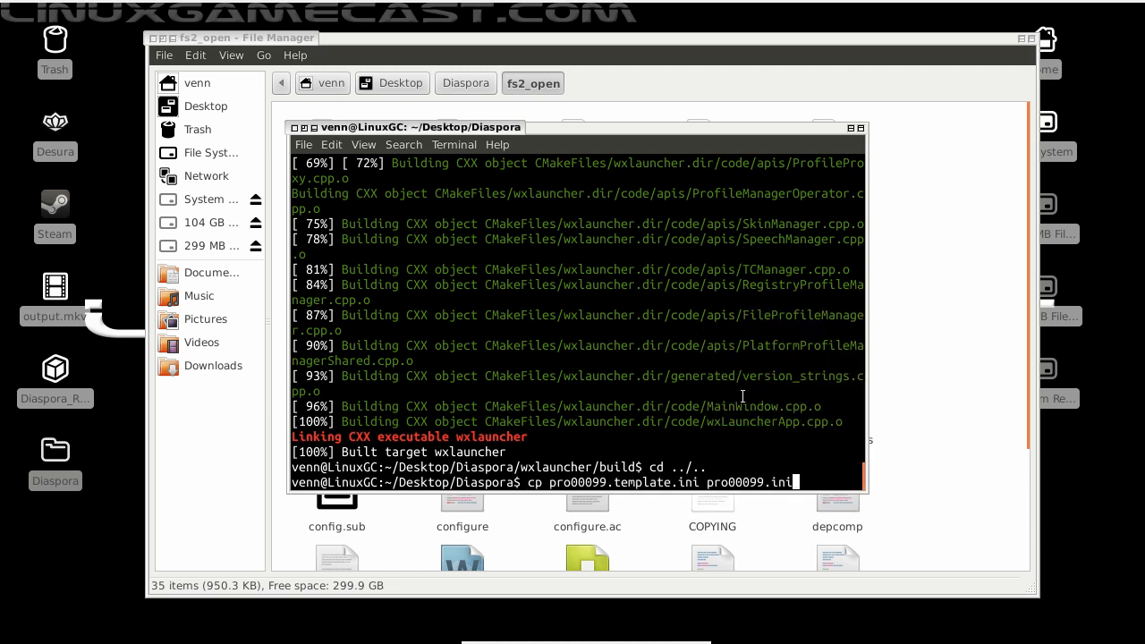
{"action": "key", "text": "Return"}
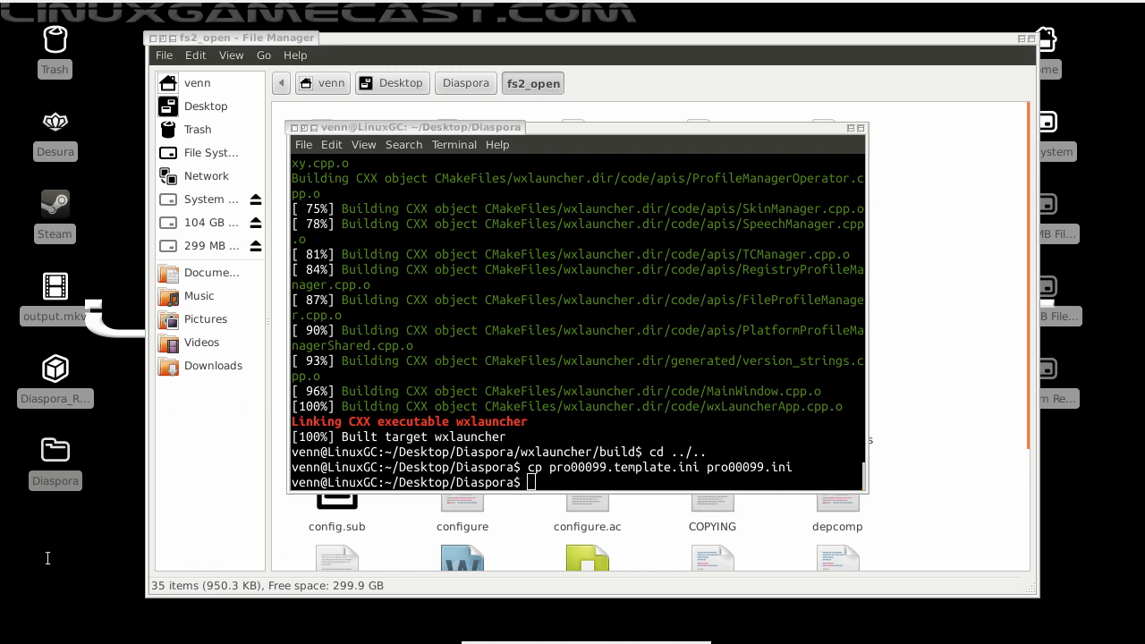
{"action": "mouse_move", "coordinate": [868, 559]}
{"action": "type", "text": "chmod 644 pro00099.ini"}
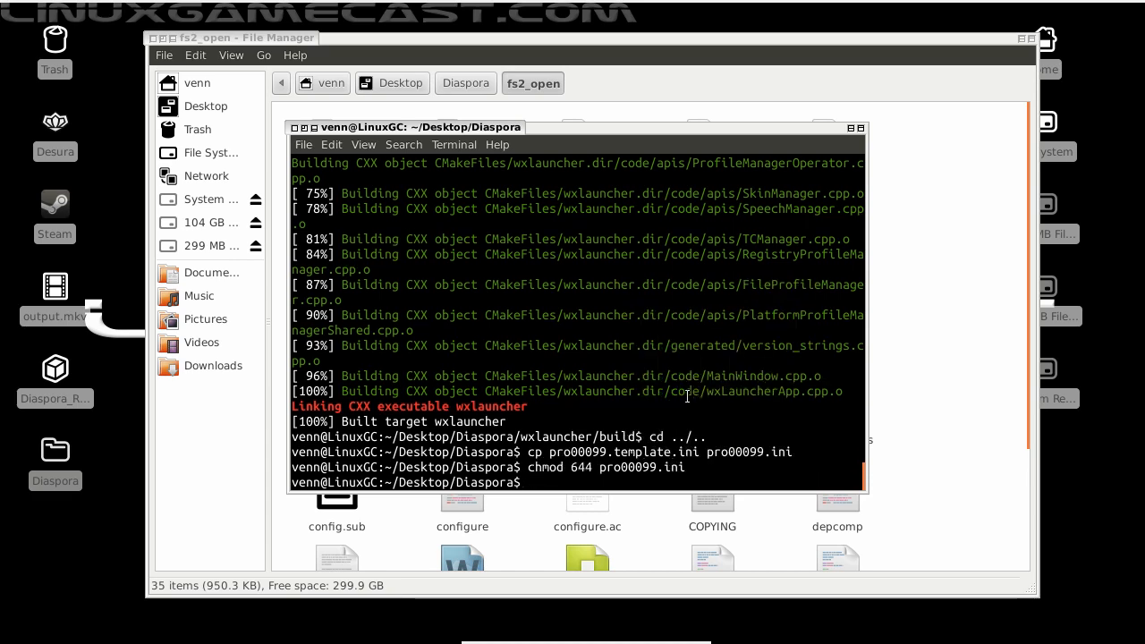
{"action": "type", "text": "ls"}
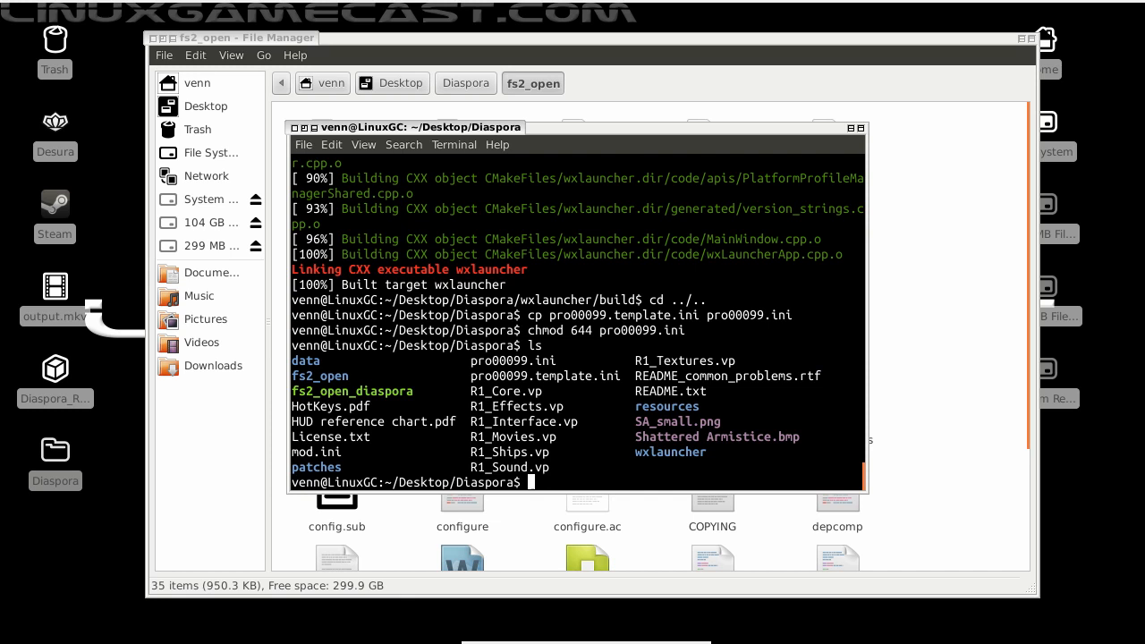
{"action": "type", "text": "nano"}
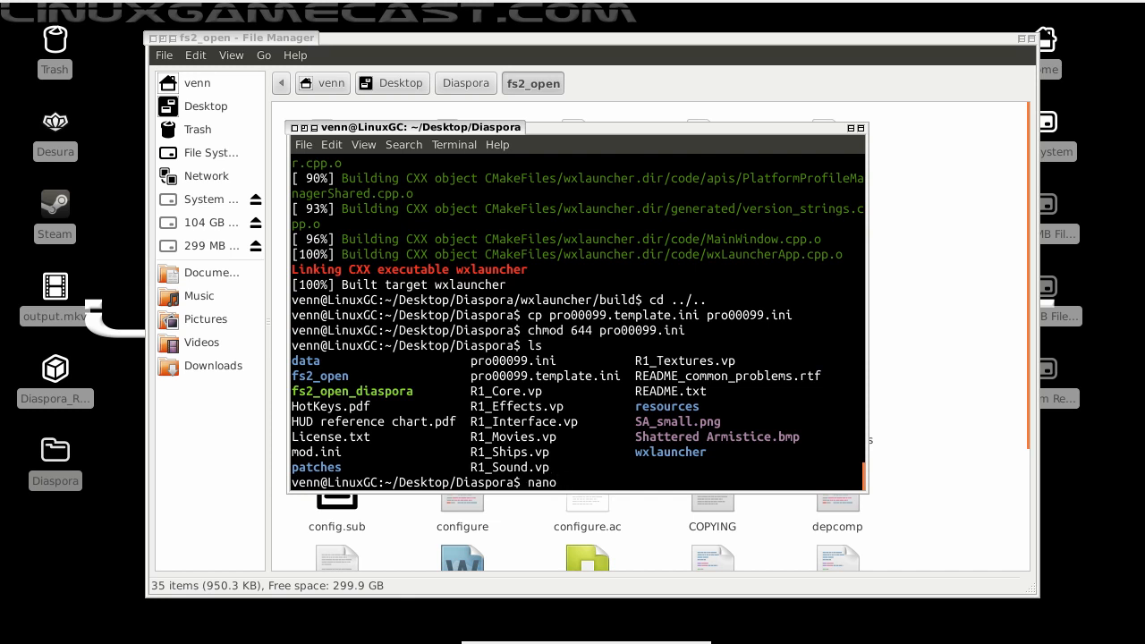
Open pro00099.ini in nano.
{"action": "type", "text": "pro"}
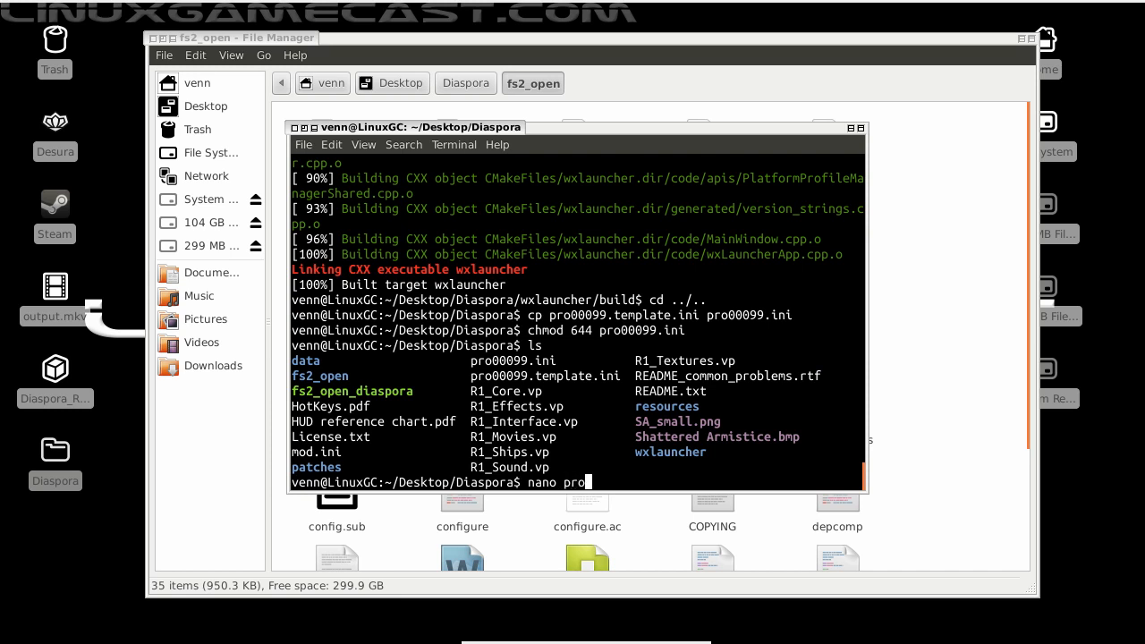
{"action": "type", "text": "000"}
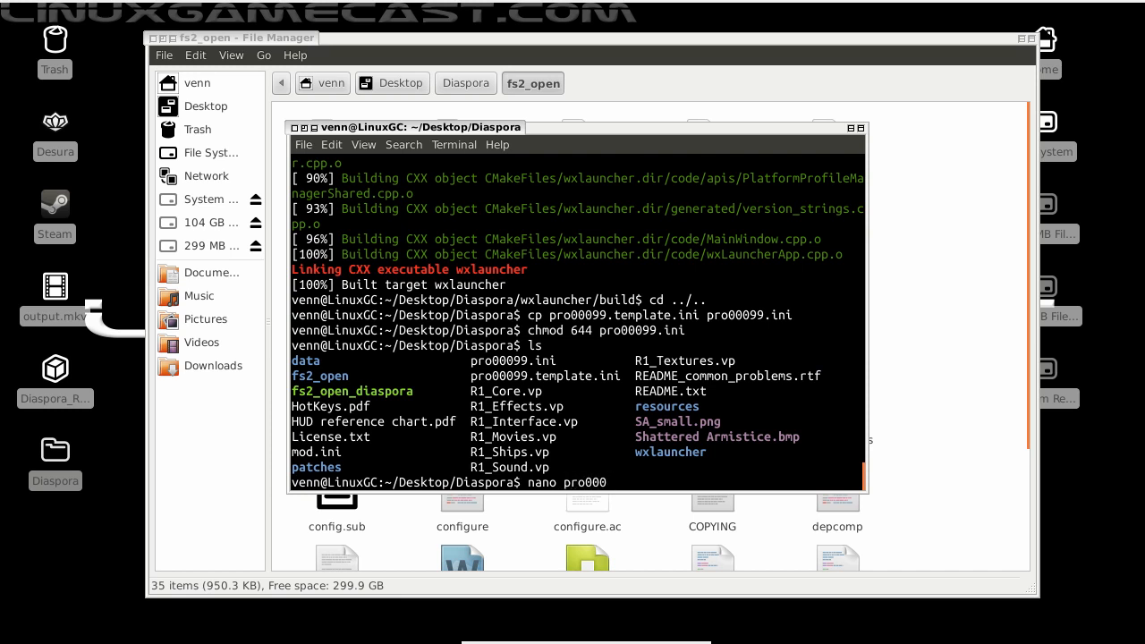
{"action": "type", "text": "99.ini"}
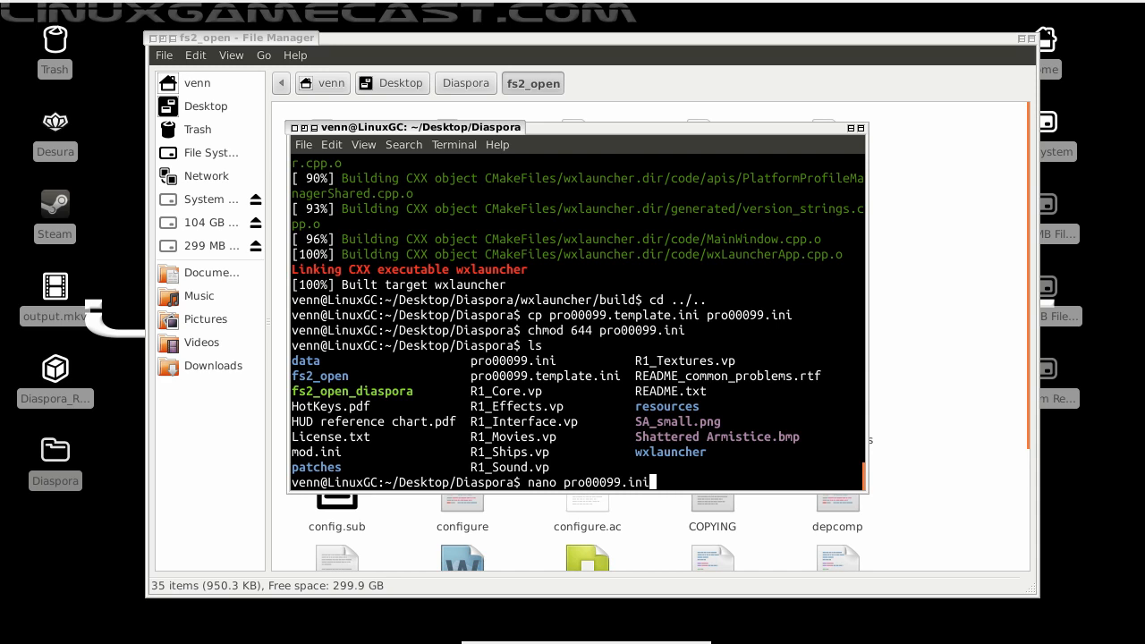
{"action": "key", "text": "Return"}
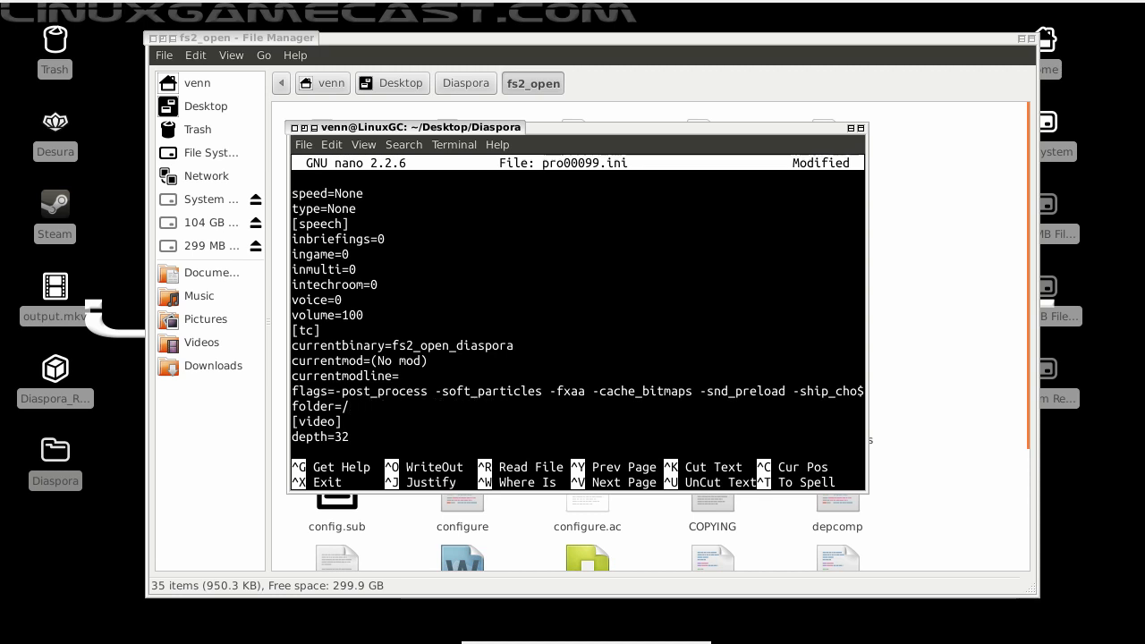
Set the folder entry to home/ven/Desktop/Diaspora and save the file.
{"action": "type", "text": "h"}
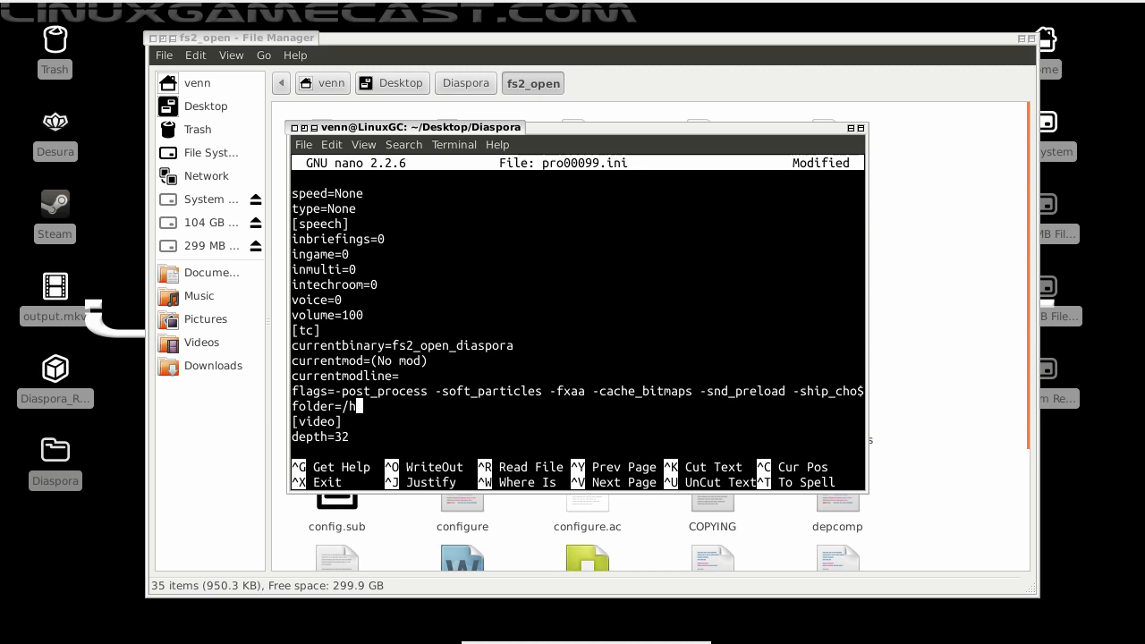
{"action": "type", "text": "ome/ven"}
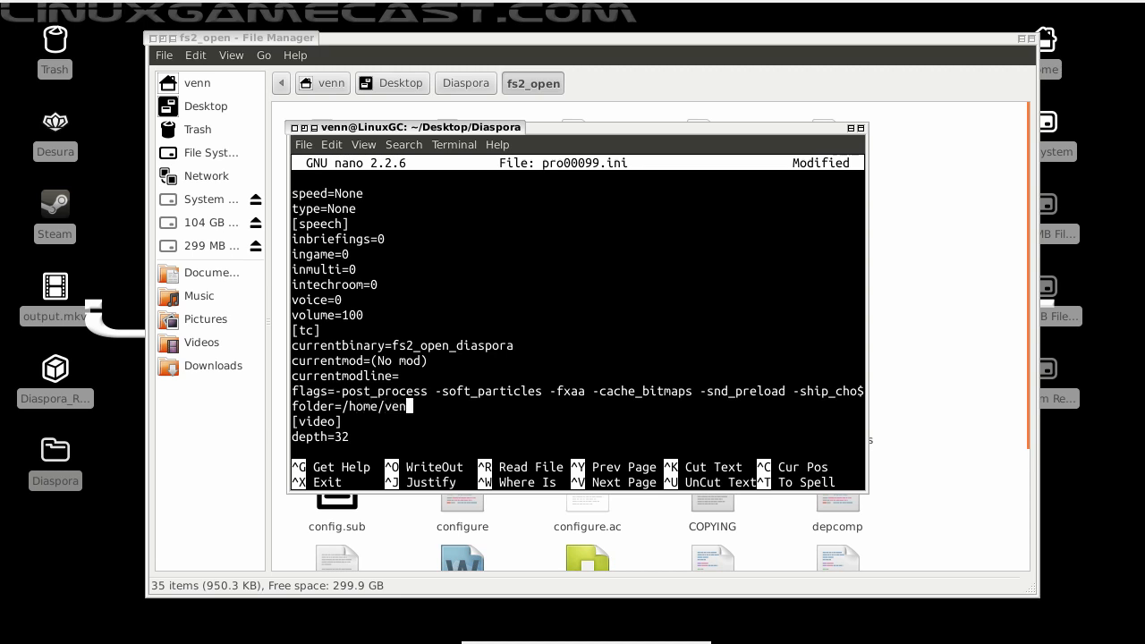
{"action": "type", "text": "/Desktop/"}
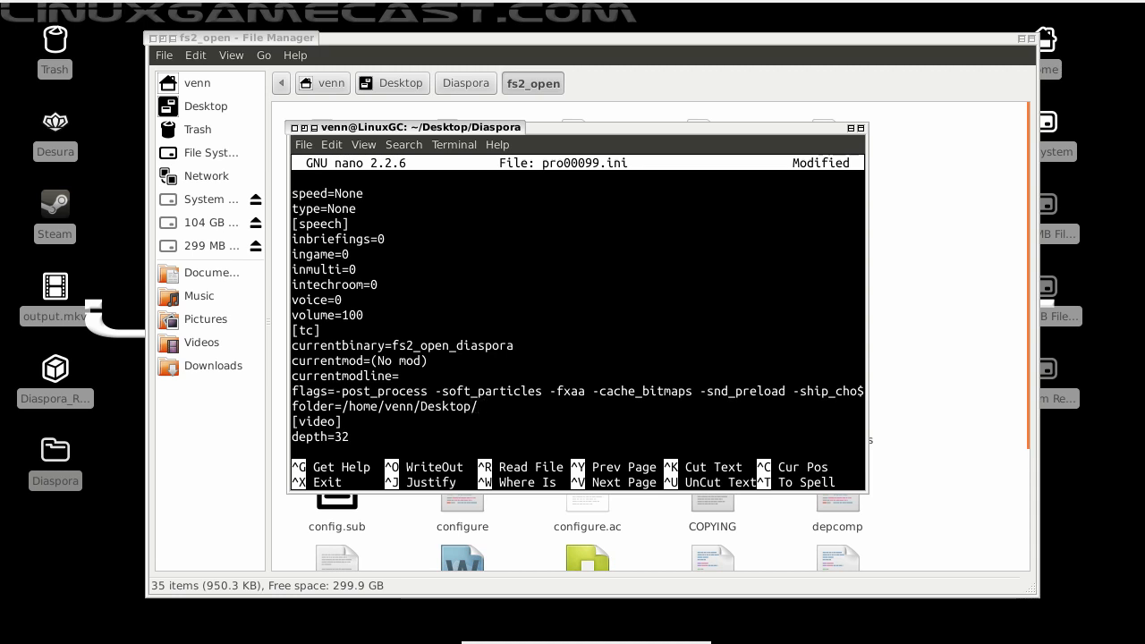
{"action": "type", "text": "Dia"}
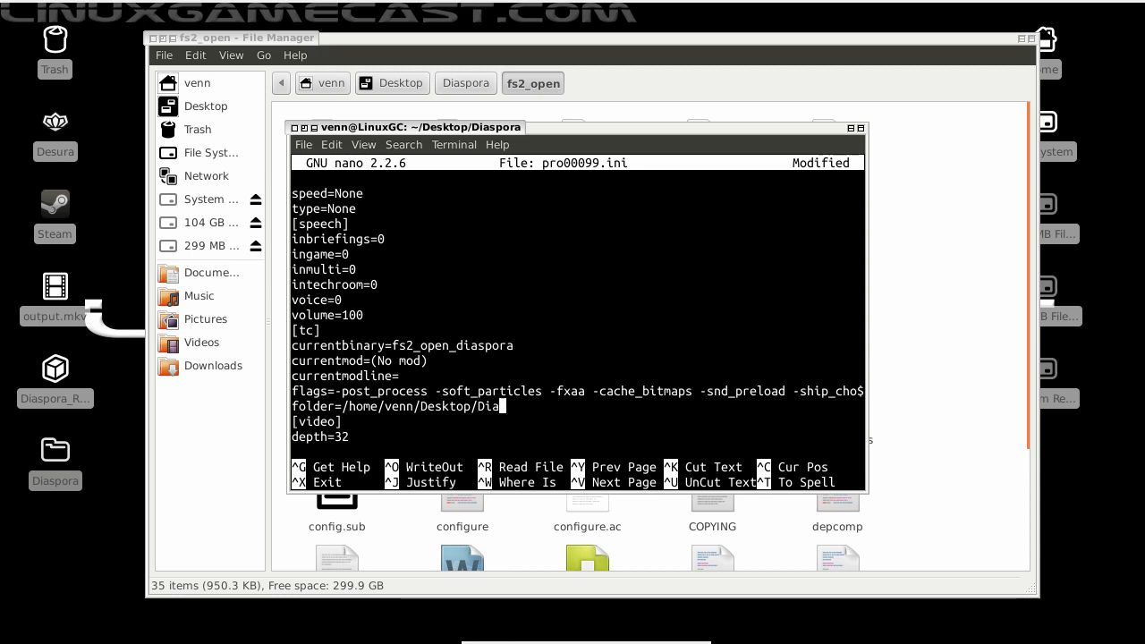
{"action": "type", "text": "p"}
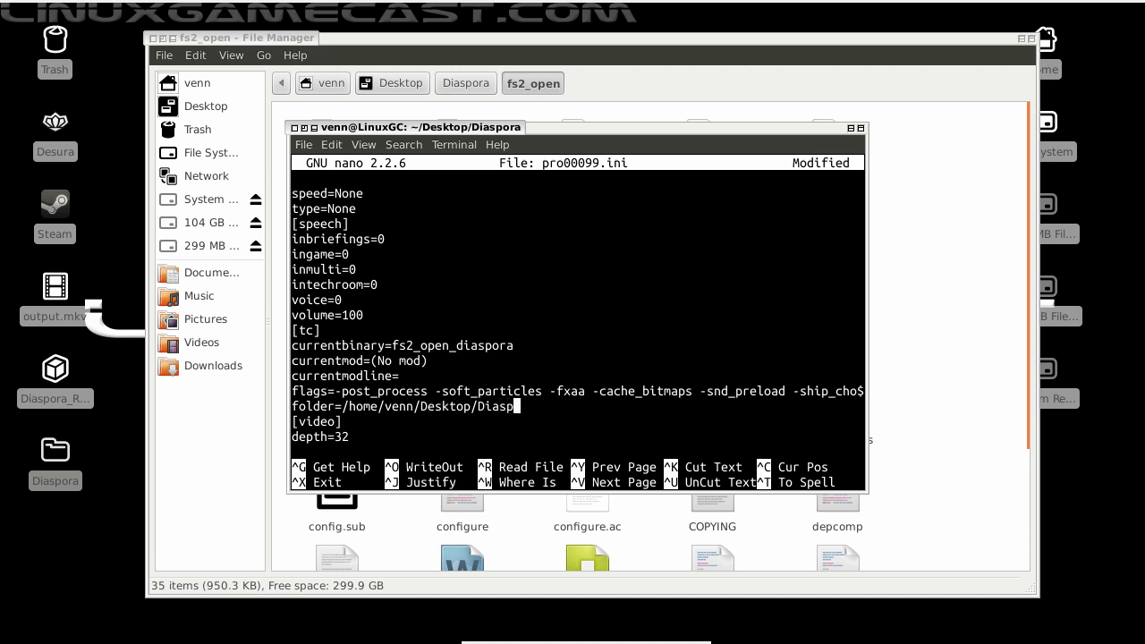
{"action": "type", "text": "ora"}
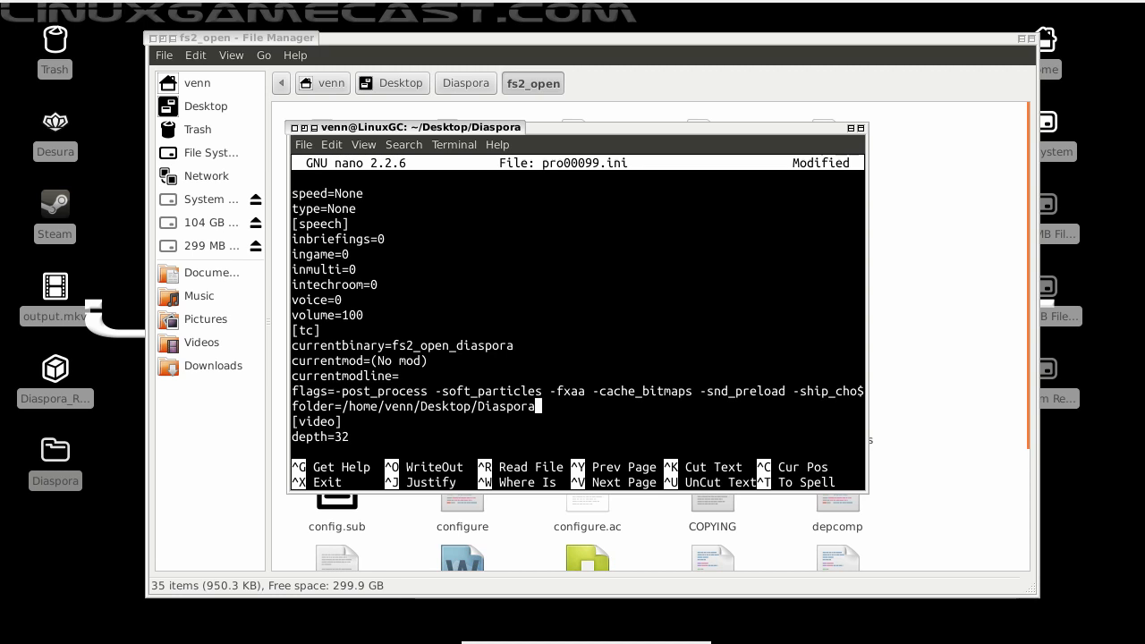
{"action": "key", "text": "ctrl+o"}
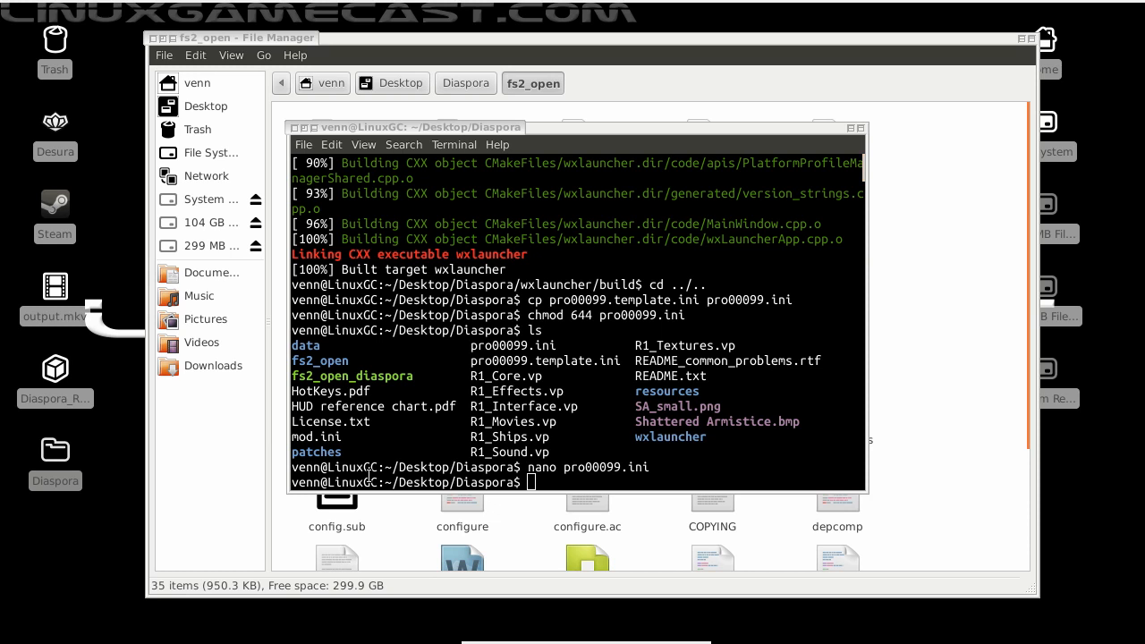
{"action": "mouse_move", "coordinate": [575, 508]}
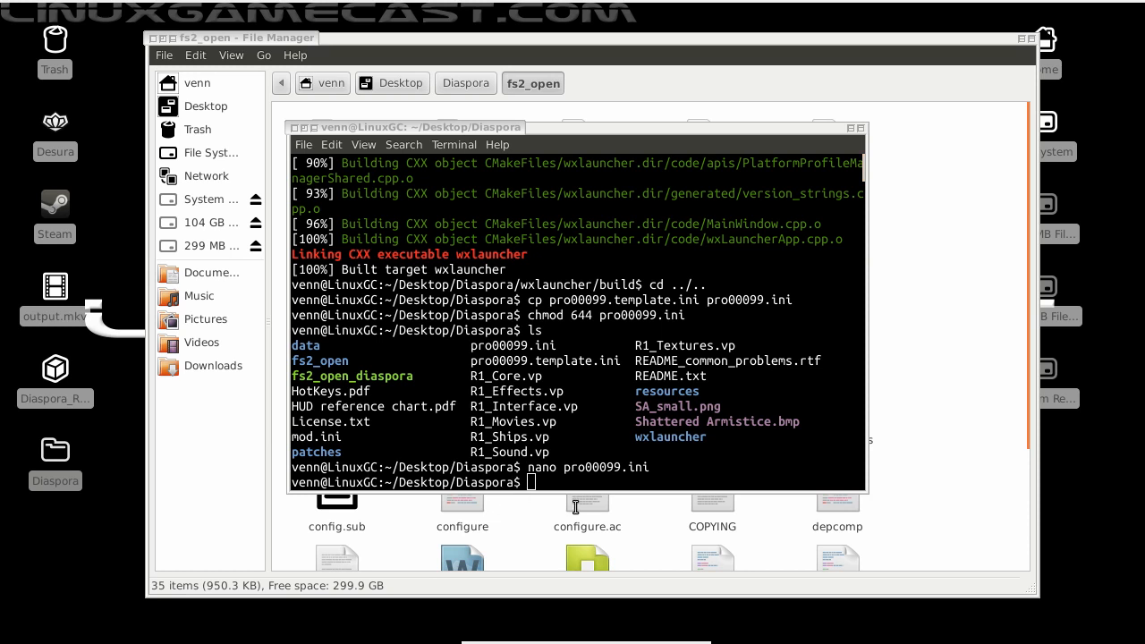
{"action": "mouse_move", "coordinate": [41, 517]}
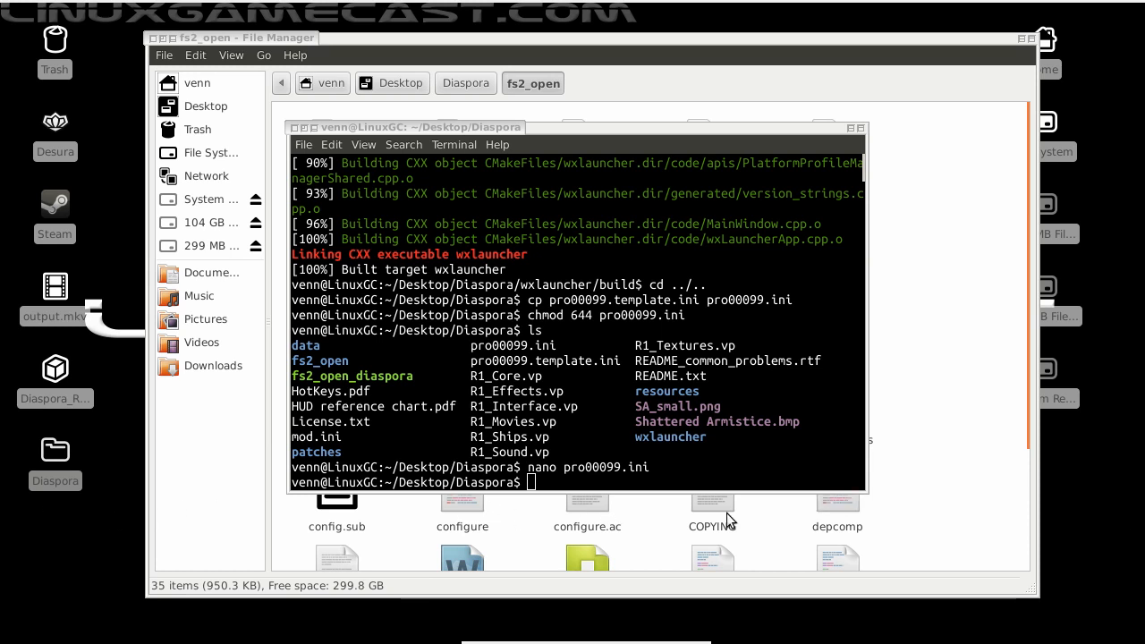
Add the Diaspora profile from pro00099.ini via wxlauncher, then enter the launcher start command.
{"action": "type", "text": "./wxlauncher/build/wxlauncher --add-profile --profile=Diaspora --file=pro00099.ini"}
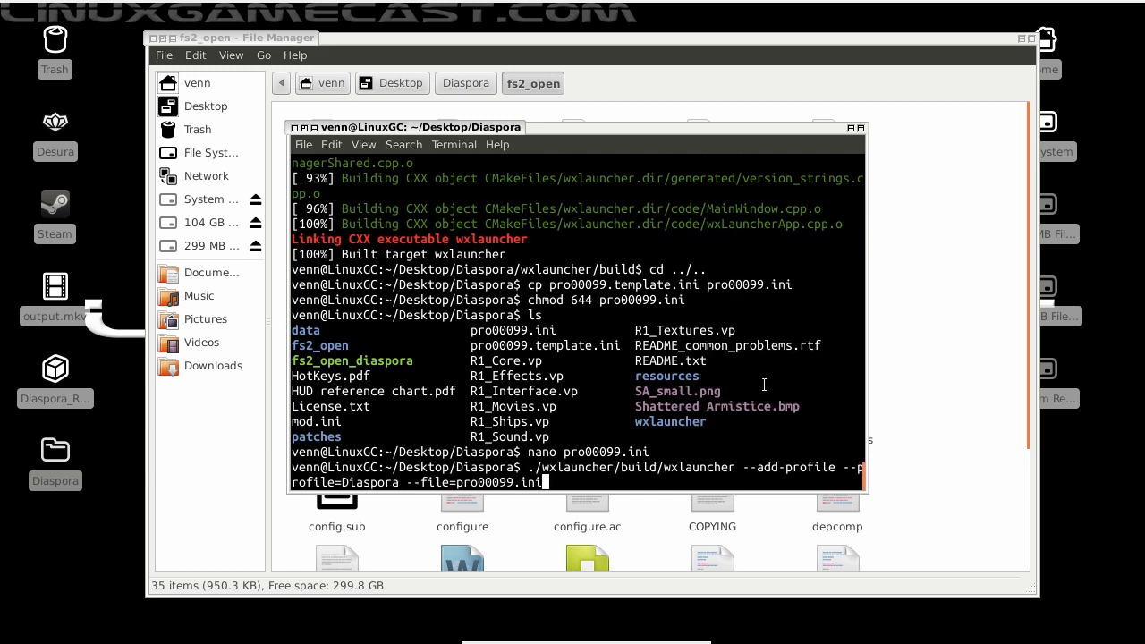
{"action": "key", "text": "Return"}
{"action": "type", "text": "./wxlauncher/build/wxlauncher --select-profile --profile=Diaspora"}
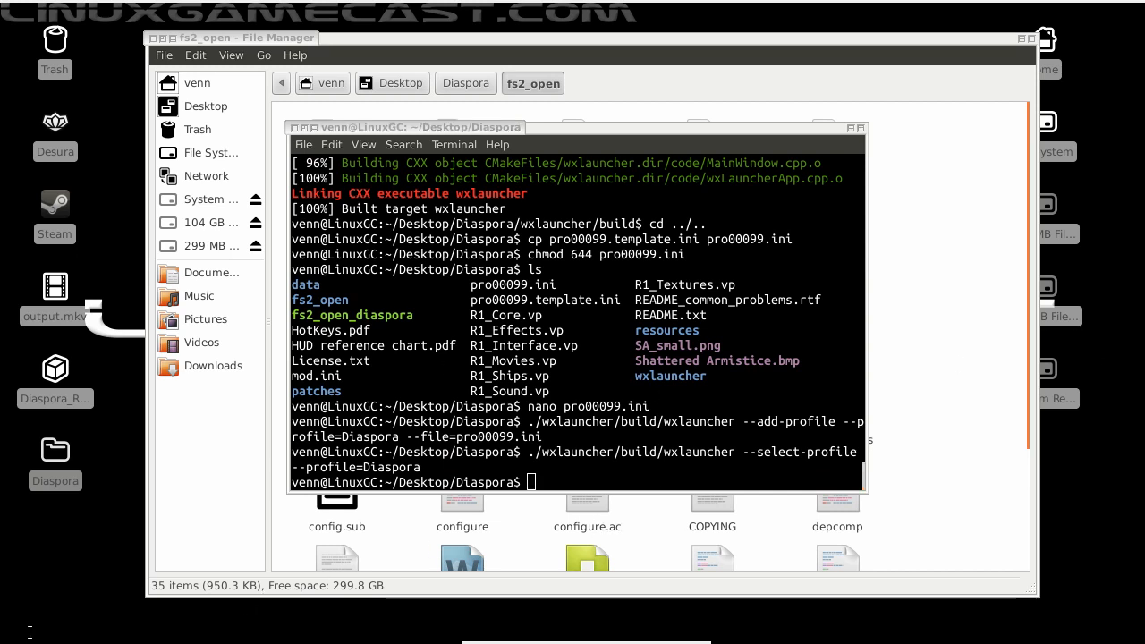
{"action": "mouse_move", "coordinate": [686, 567]}
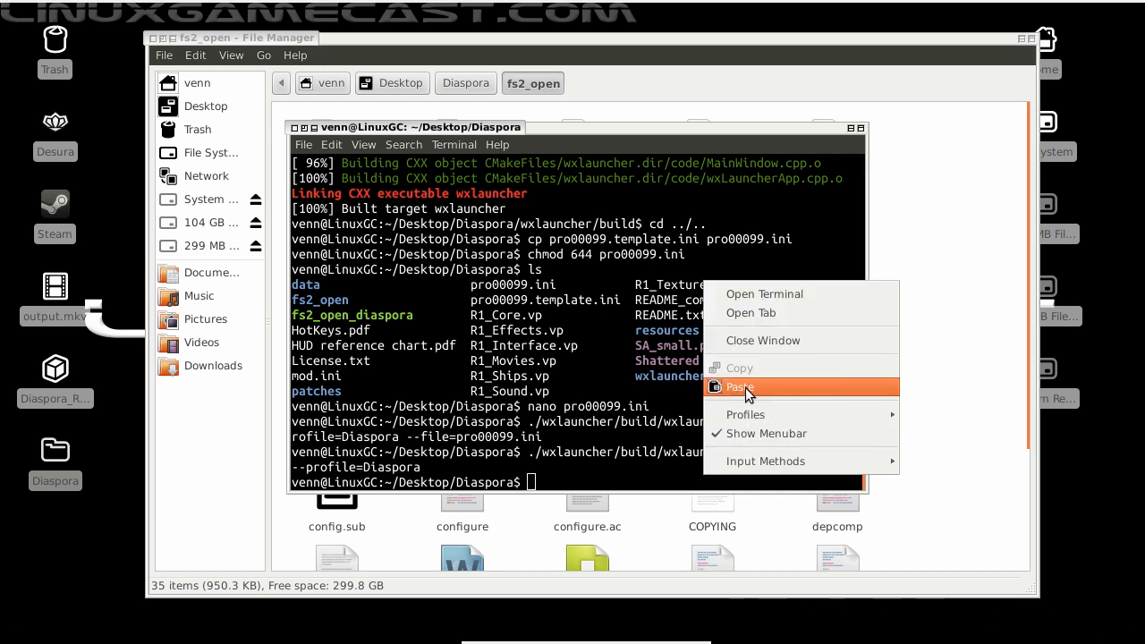
{"action": "left_click", "coordinate": [738, 387]}
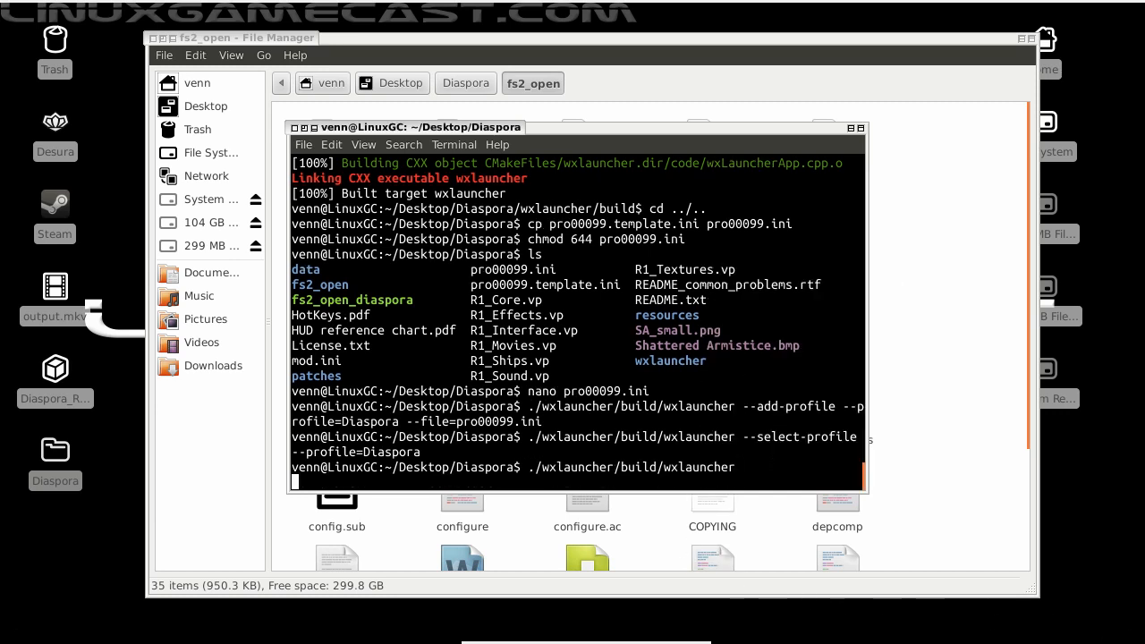
Launch wxLauncher for Diaspora, review the Mods, Basic and Advanced Settings tabs, then return to Welcome.
{"action": "key", "text": "Return"}
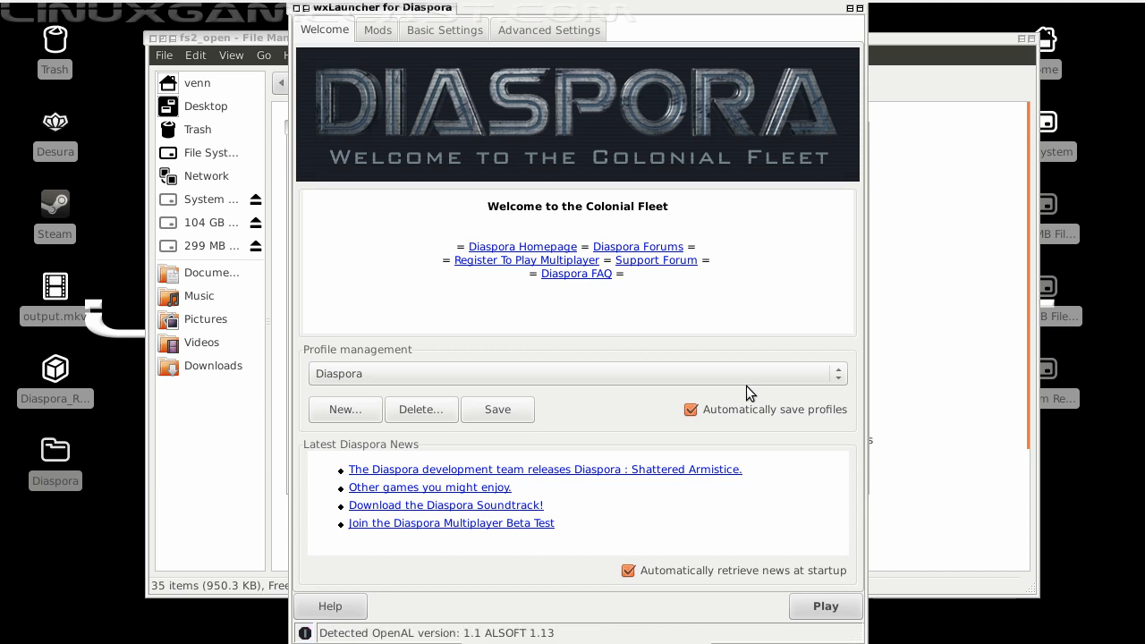
{"action": "mouse_move", "coordinate": [718, 224]}
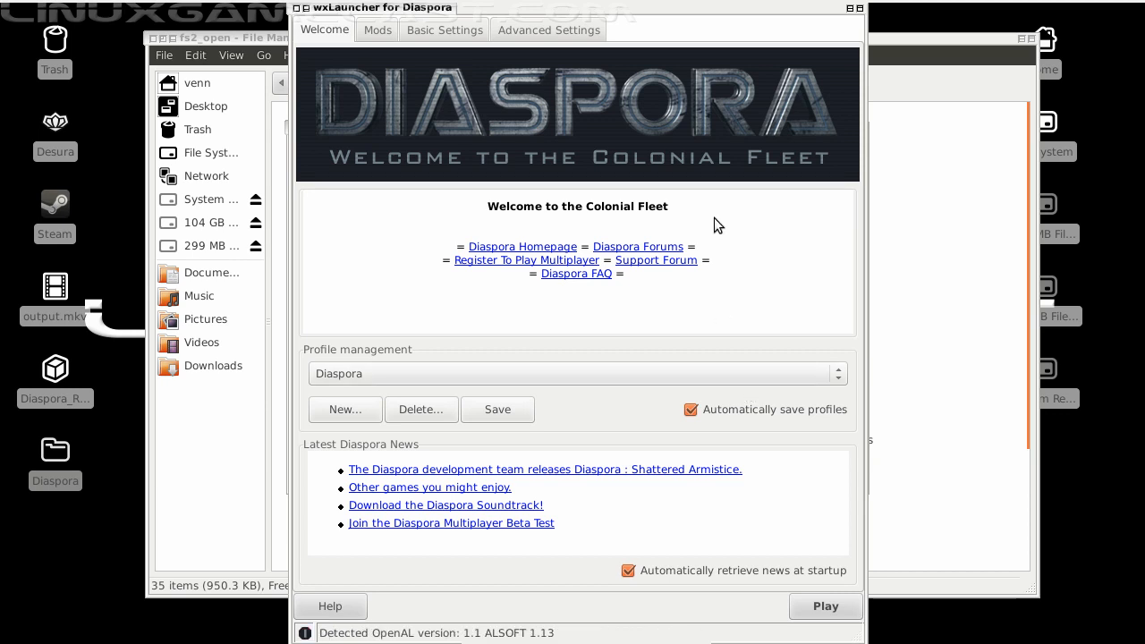
{"action": "left_click", "coordinate": [377, 29]}
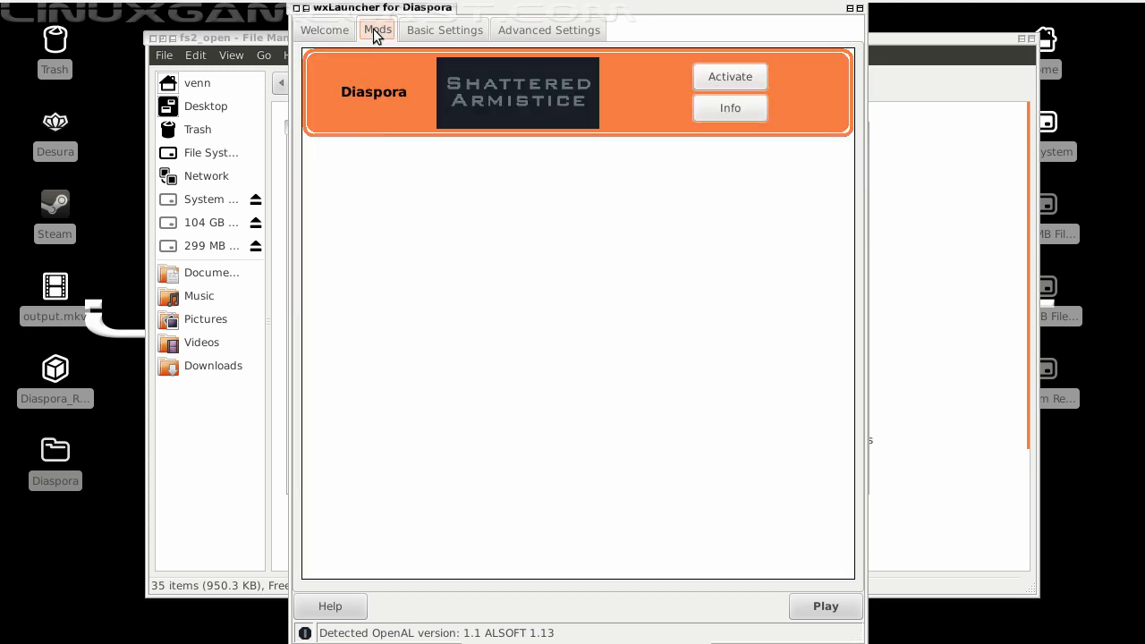
{"action": "left_click", "coordinate": [444, 30]}
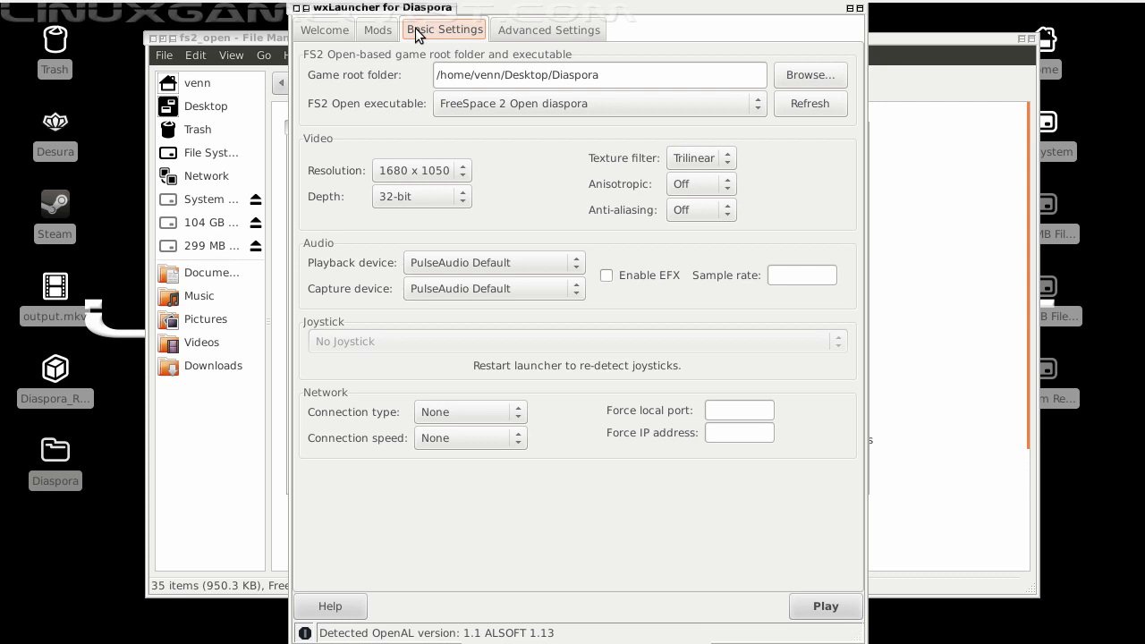
{"action": "mouse_move", "coordinate": [107, 423]}
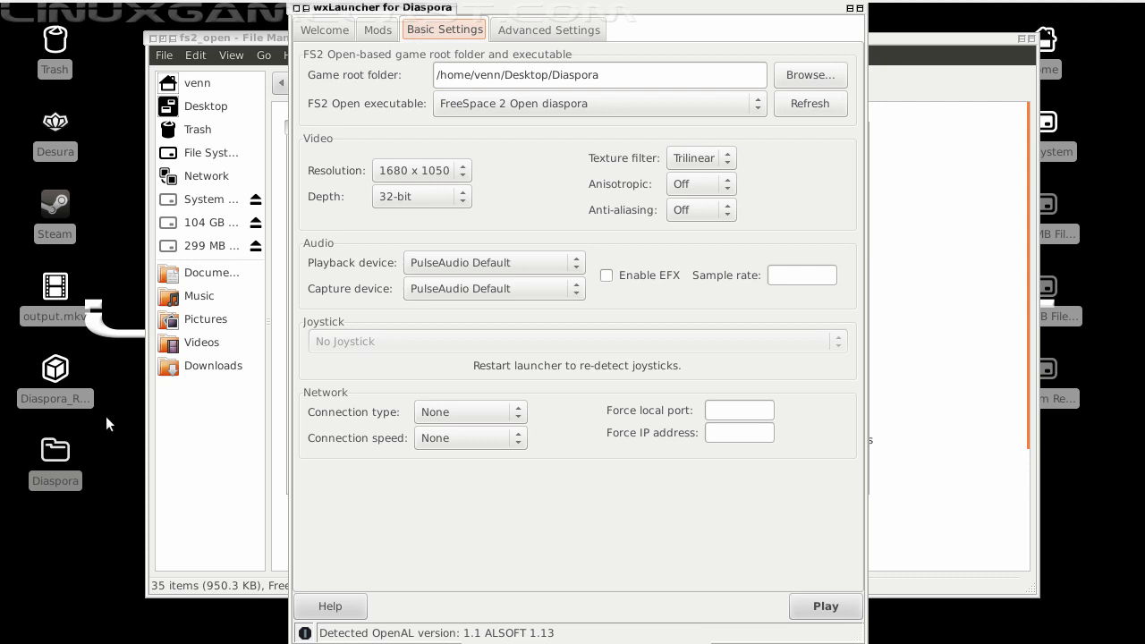
{"action": "left_click", "coordinate": [54, 450]}
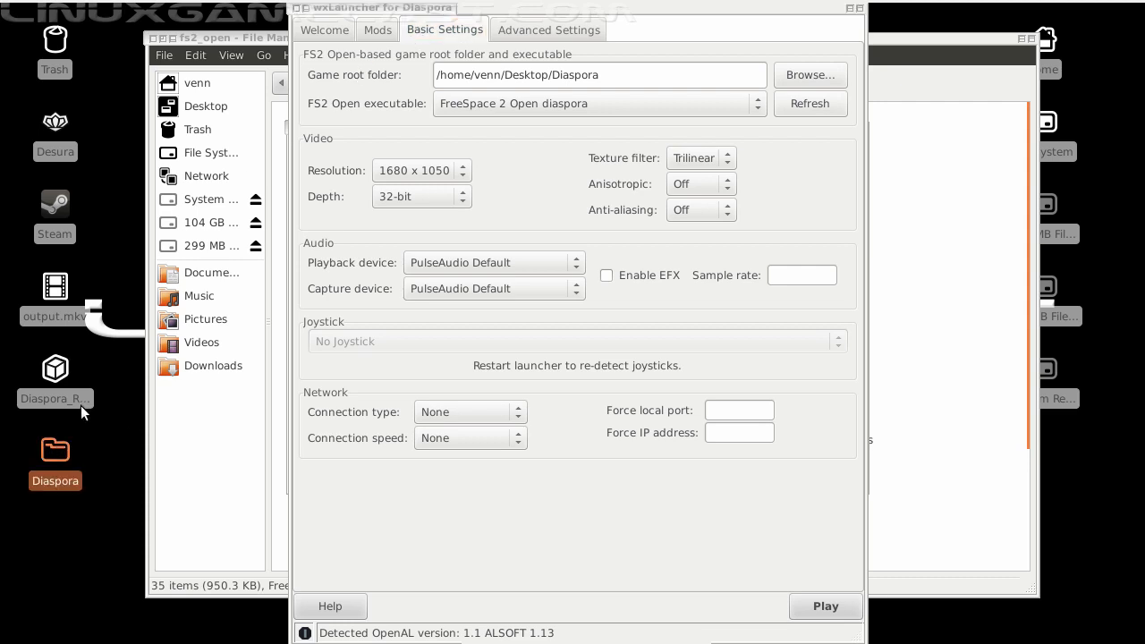
{"action": "mouse_move", "coordinate": [83, 413]}
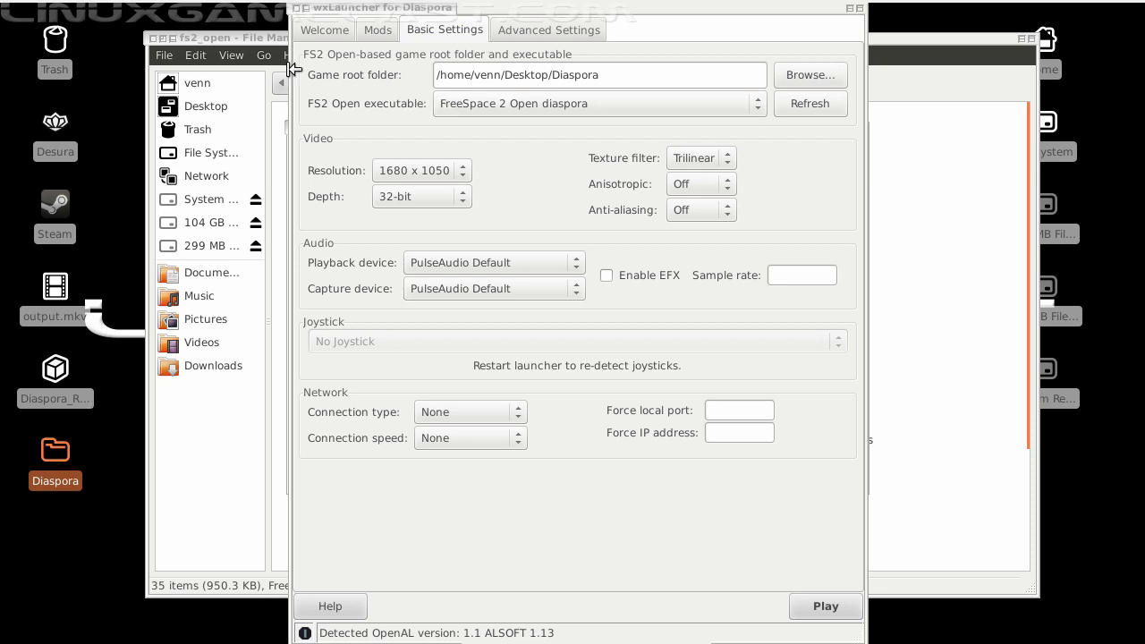
{"action": "mouse_move", "coordinate": [395, 83]}
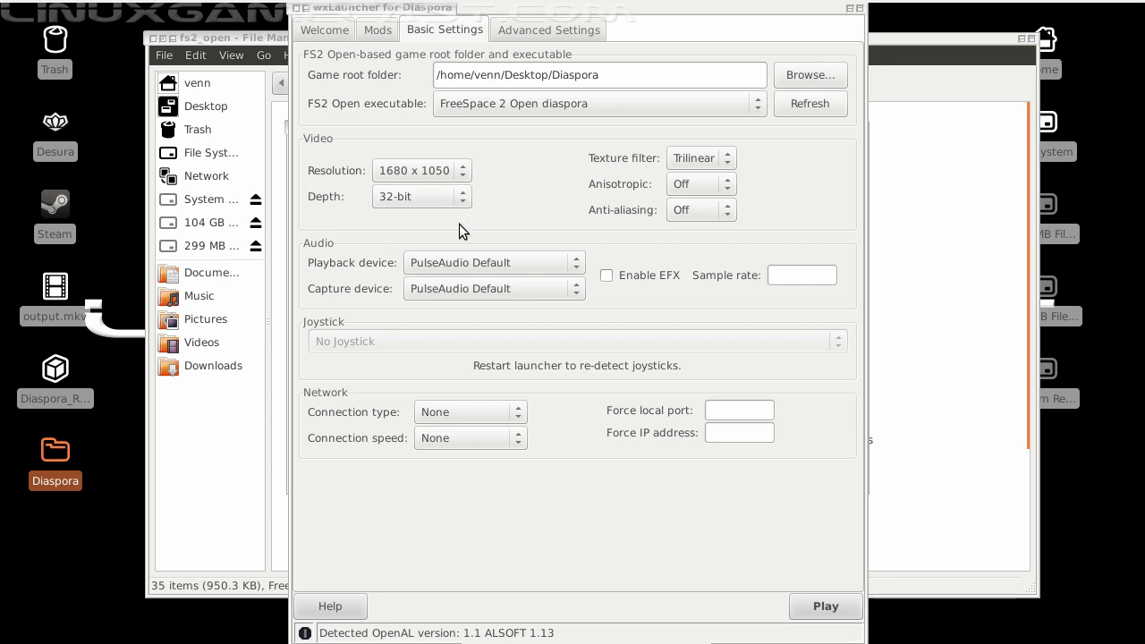
{"action": "mouse_move", "coordinate": [611, 390]}
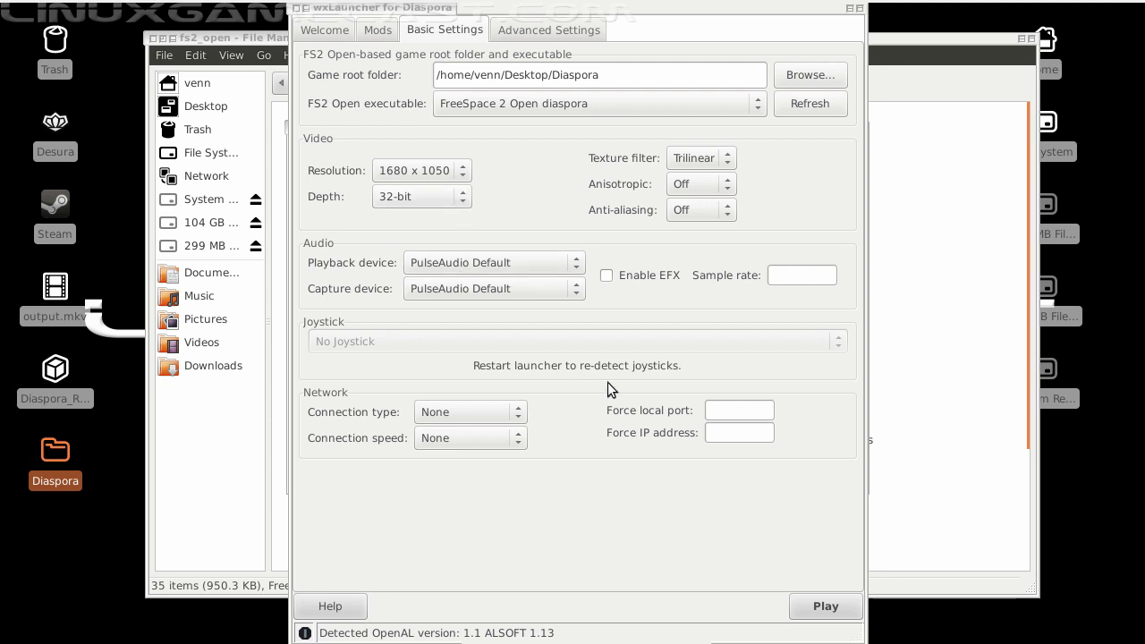
{"action": "left_click", "coordinate": [557, 29]}
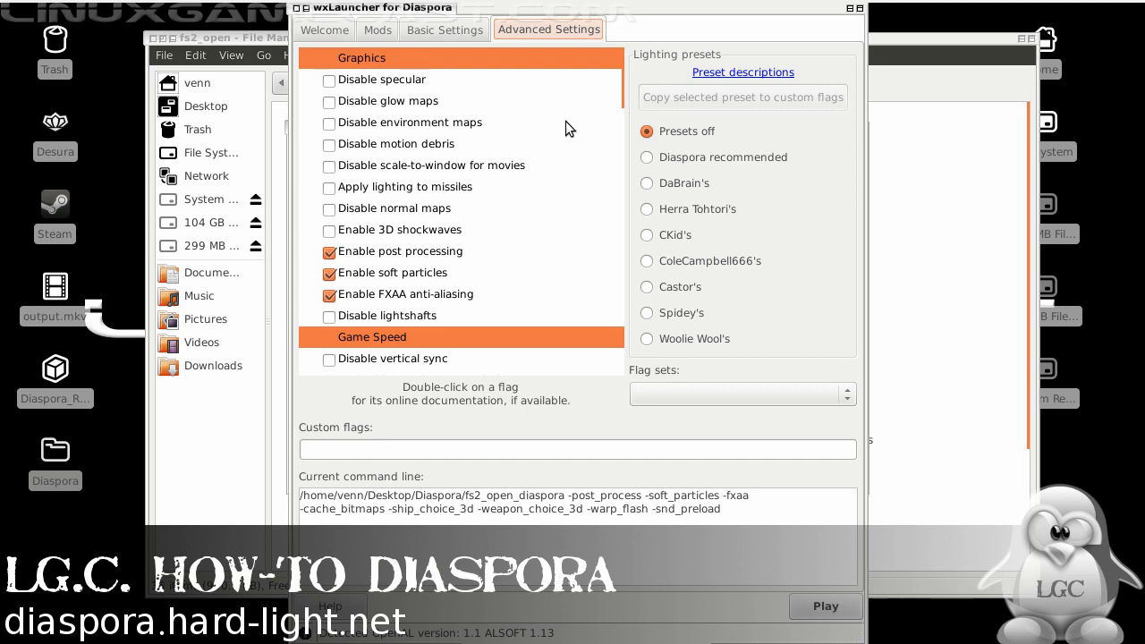
{"action": "mouse_move", "coordinate": [536, 105]}
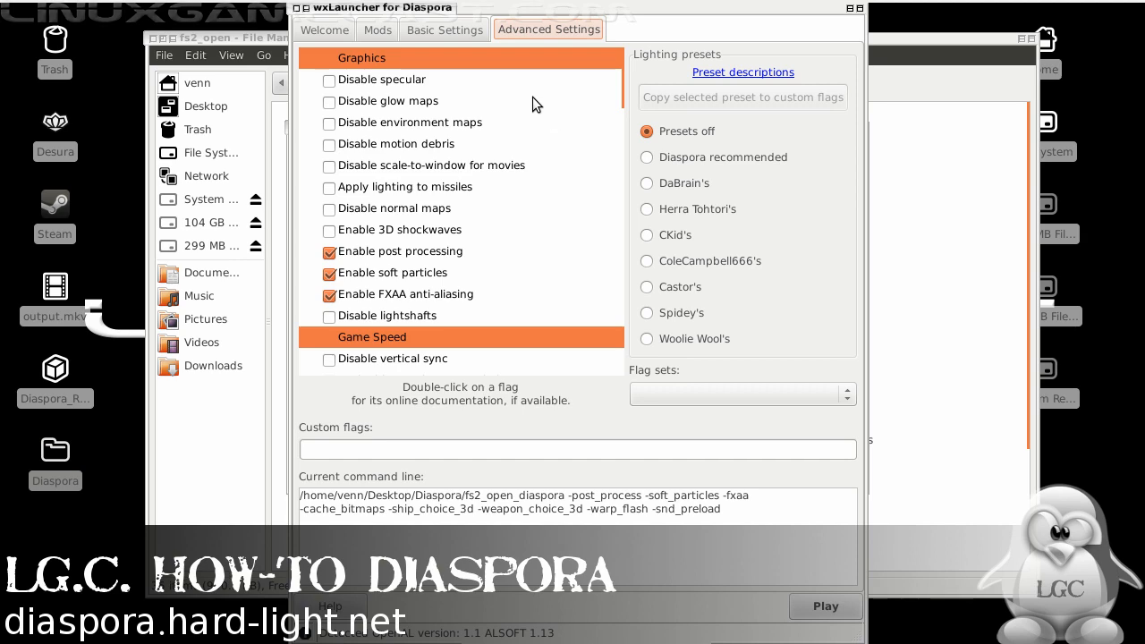
{"action": "left_click", "coordinate": [325, 30]}
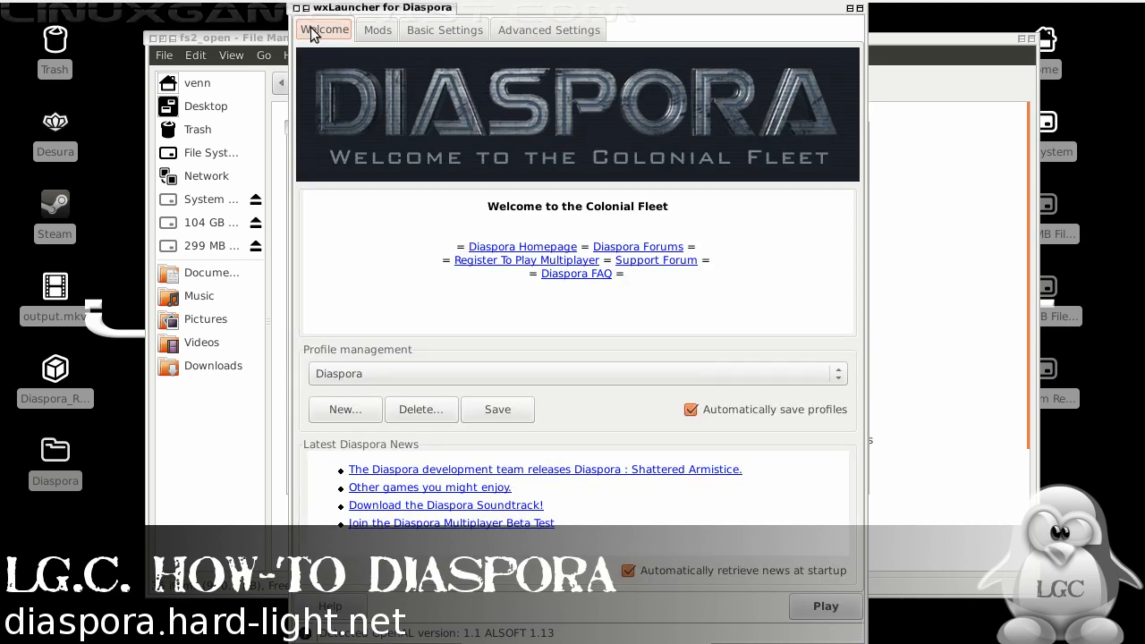